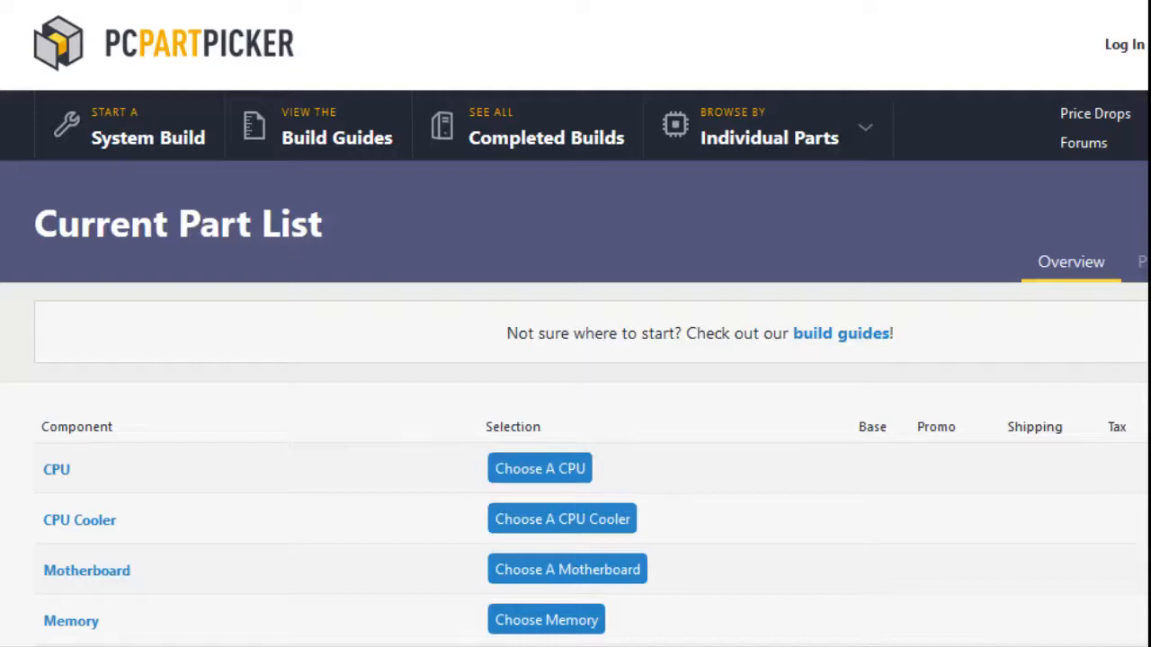
scroll(down, 3)
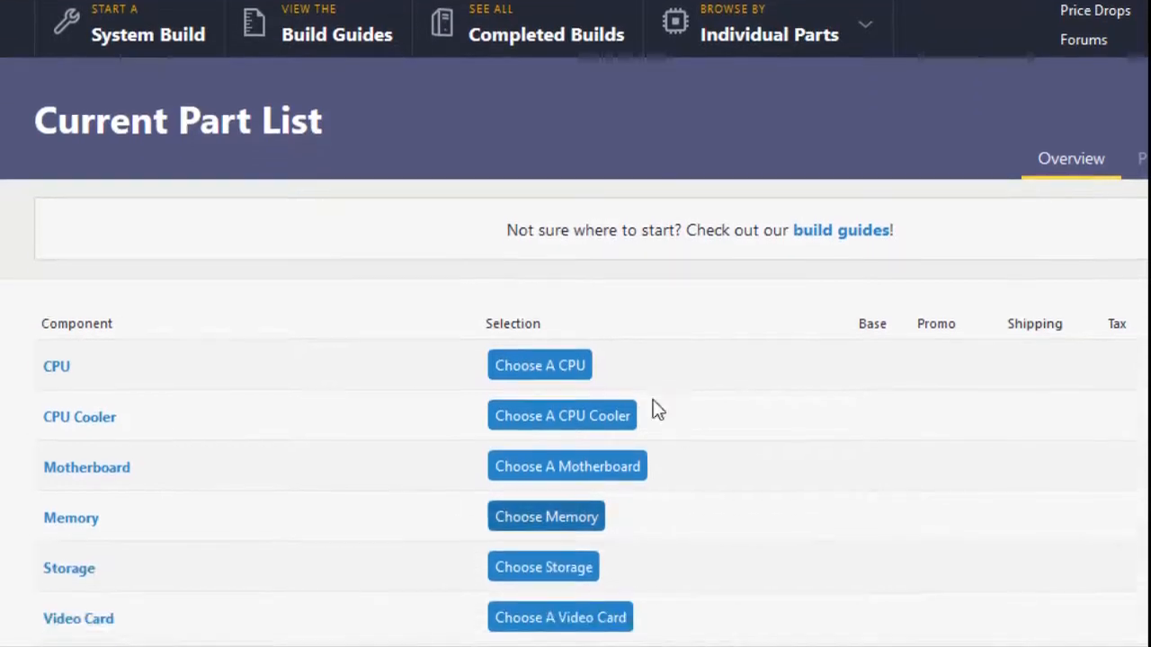
scroll(down, 3)
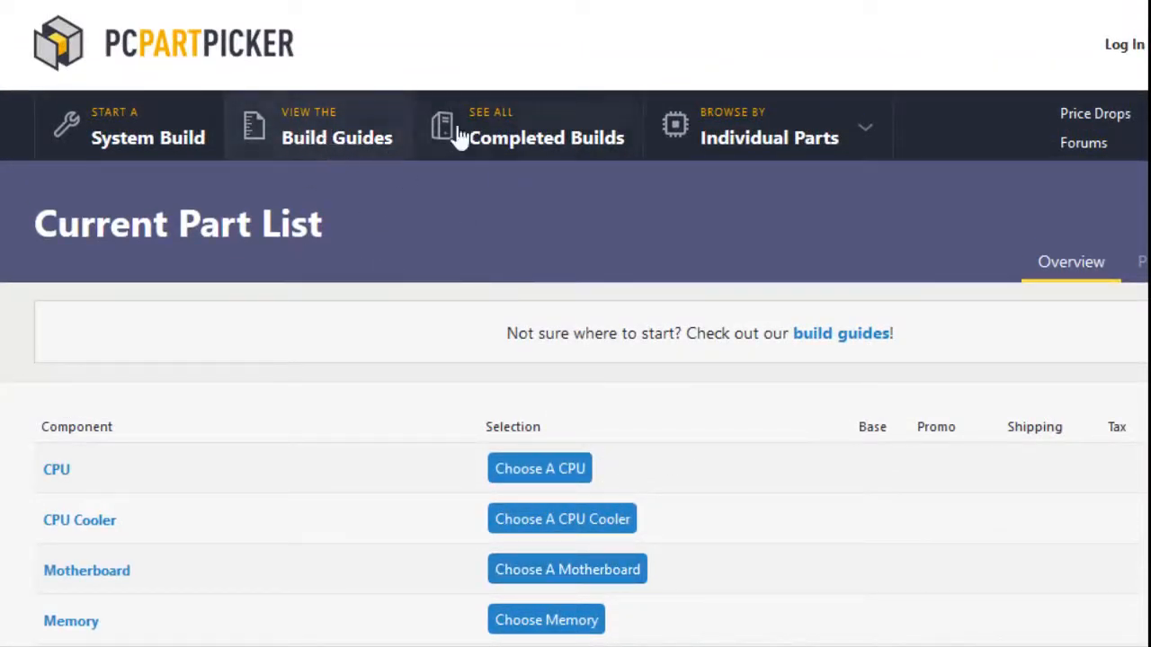
mouse_move(475, 579)
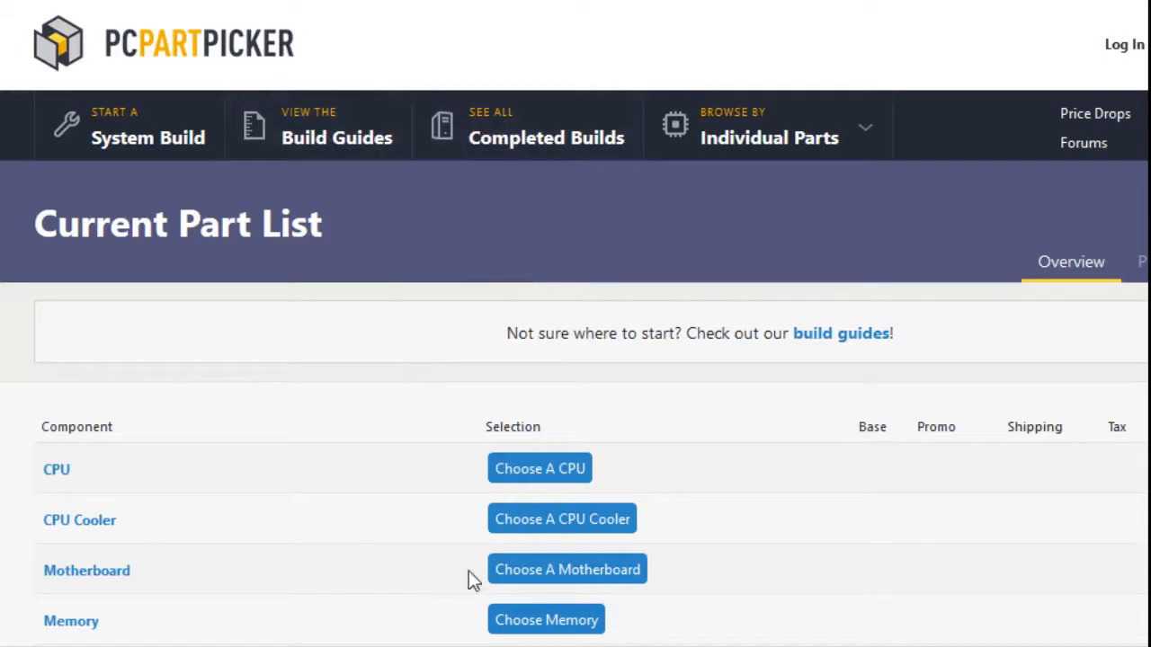
scroll(down, 3)
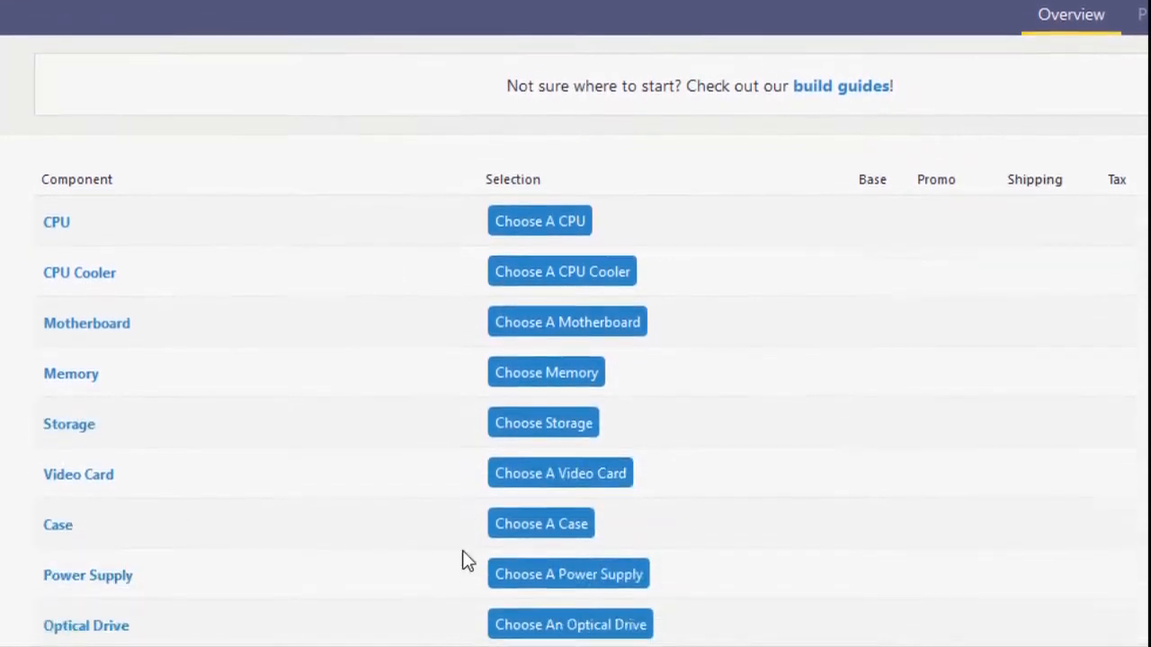
scroll(down, 3)
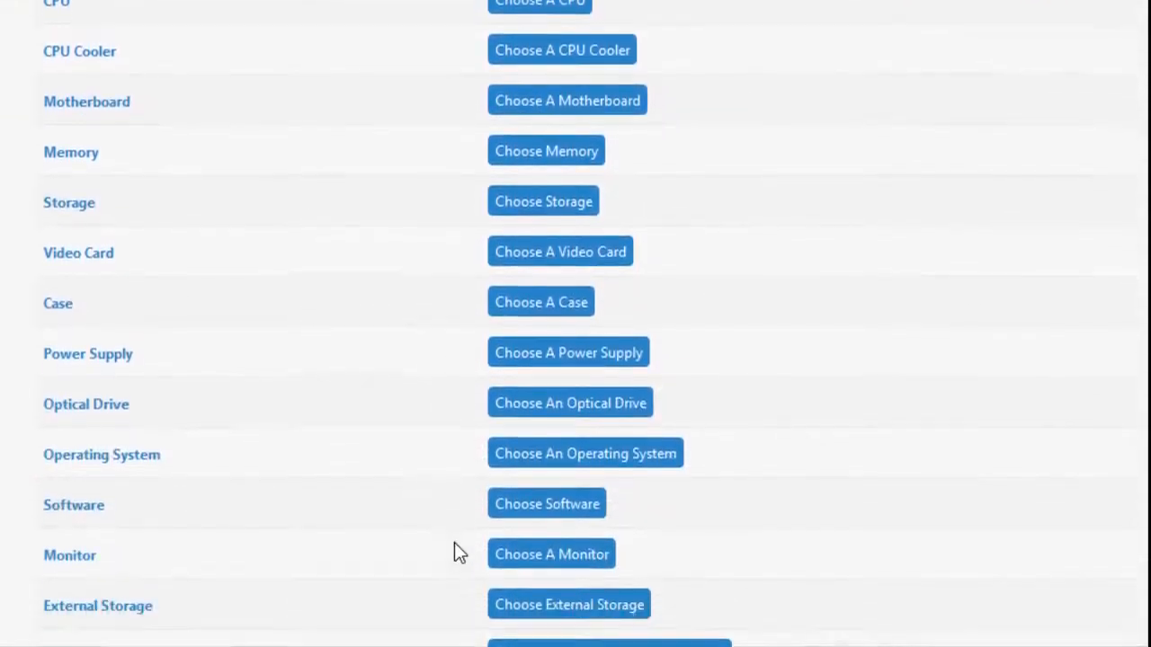
scroll(down, 3)
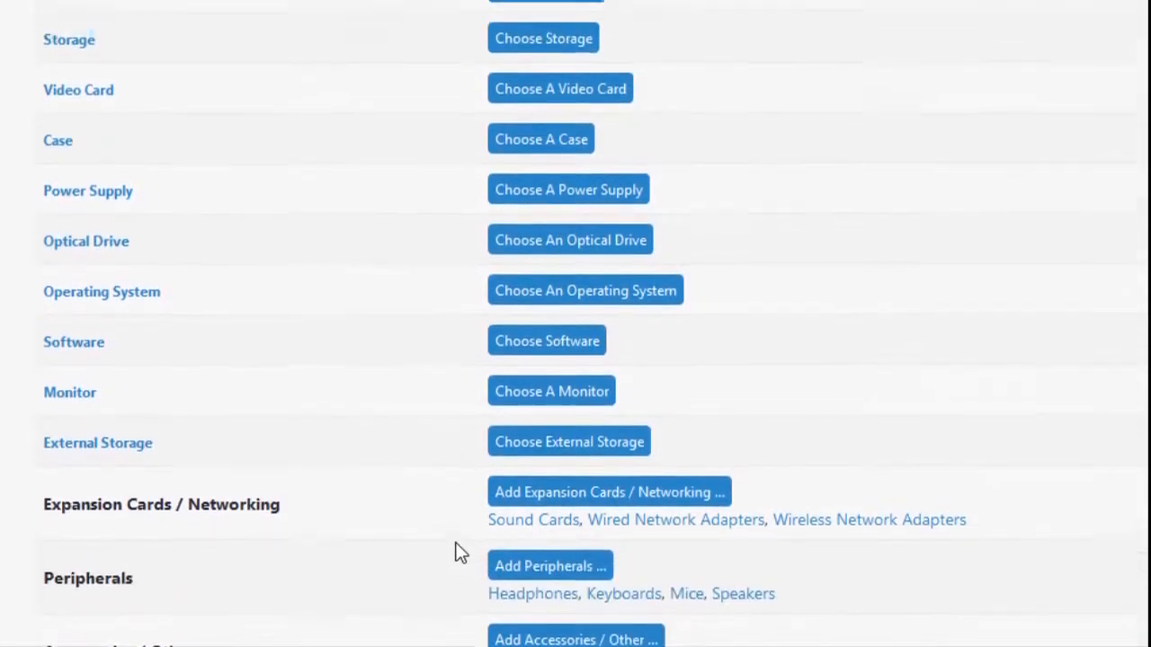
scroll(up, 3)
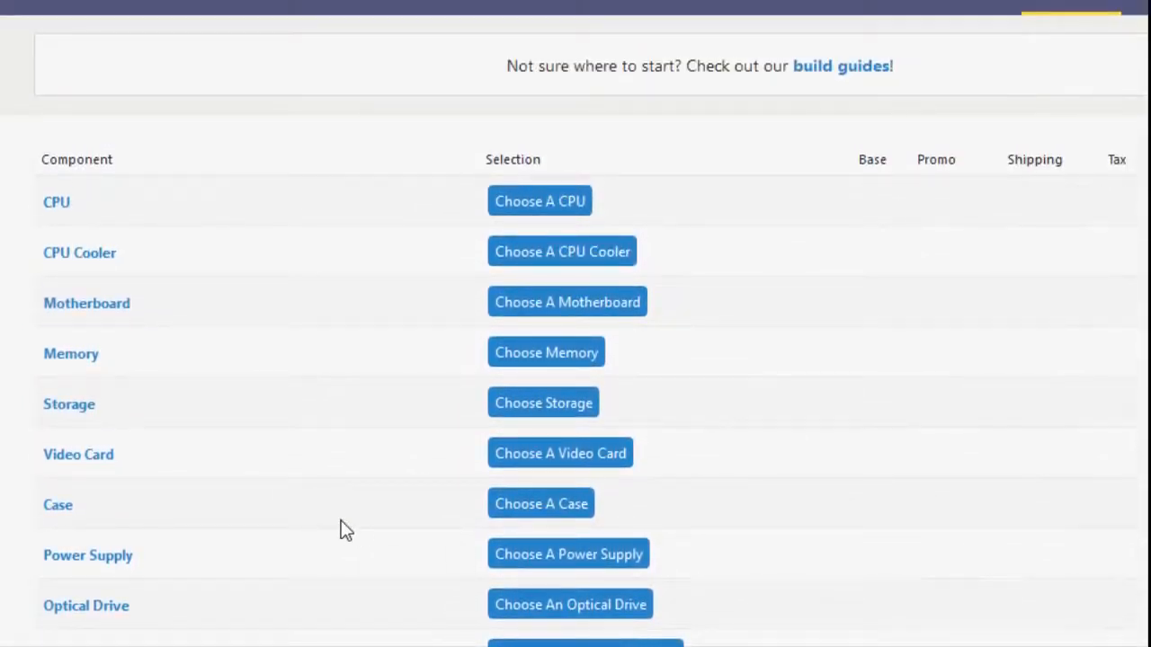
mouse_move(378, 493)
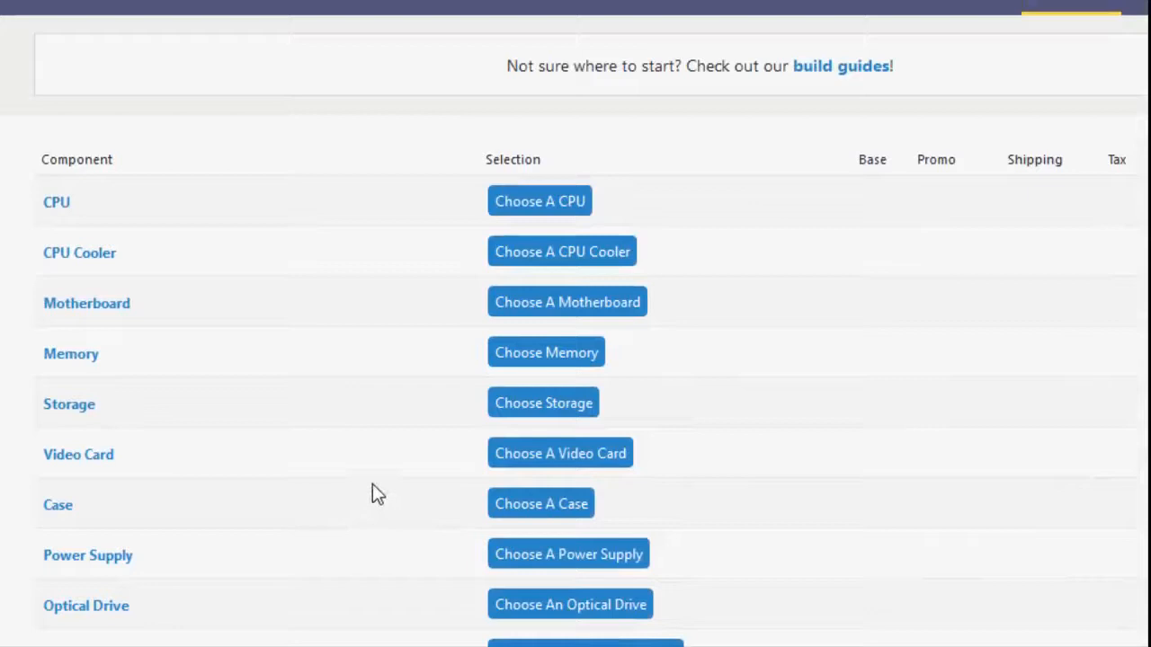
scroll(down, 3)
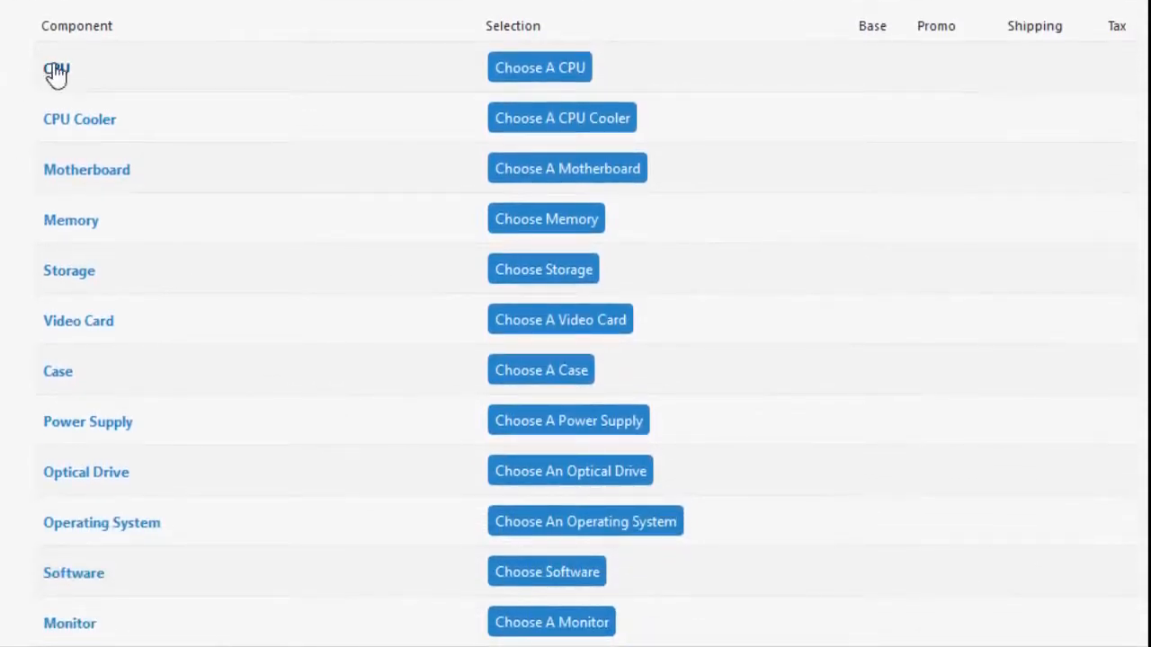
mouse_move(80, 134)
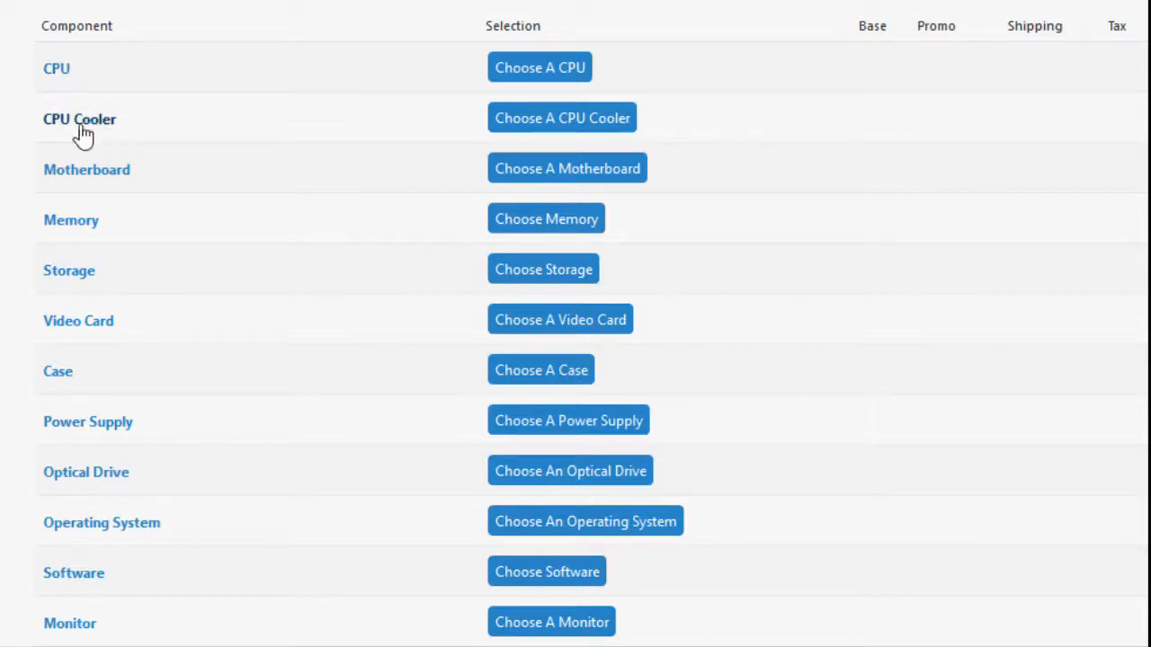
mouse_move(108, 99)
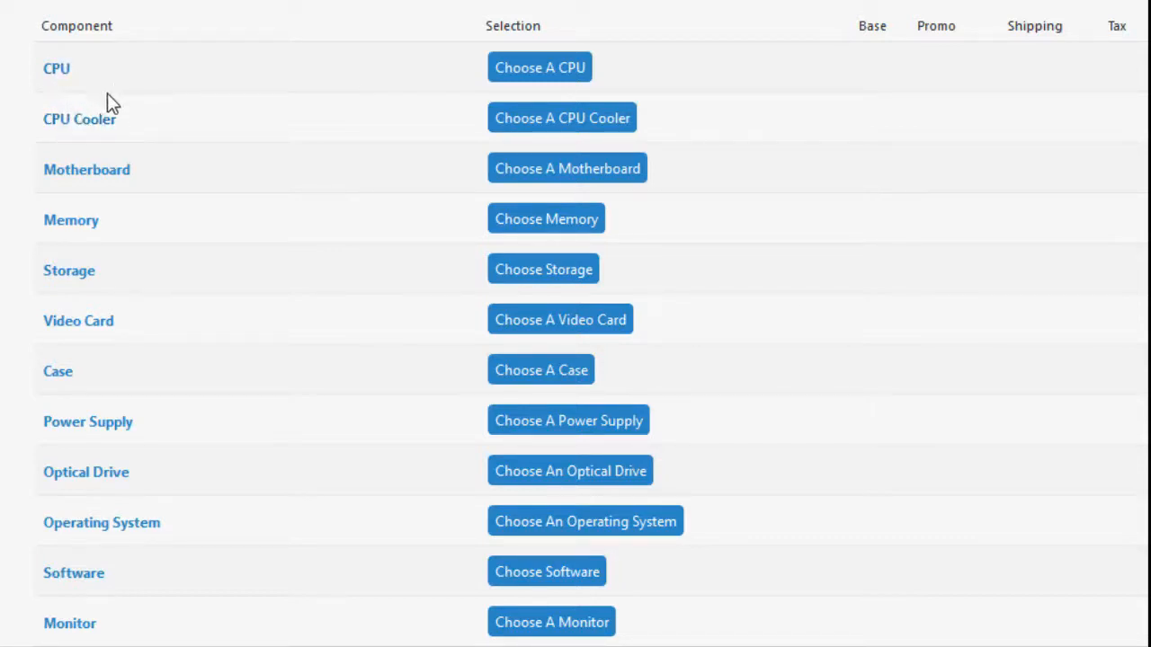
mouse_move(171, 129)
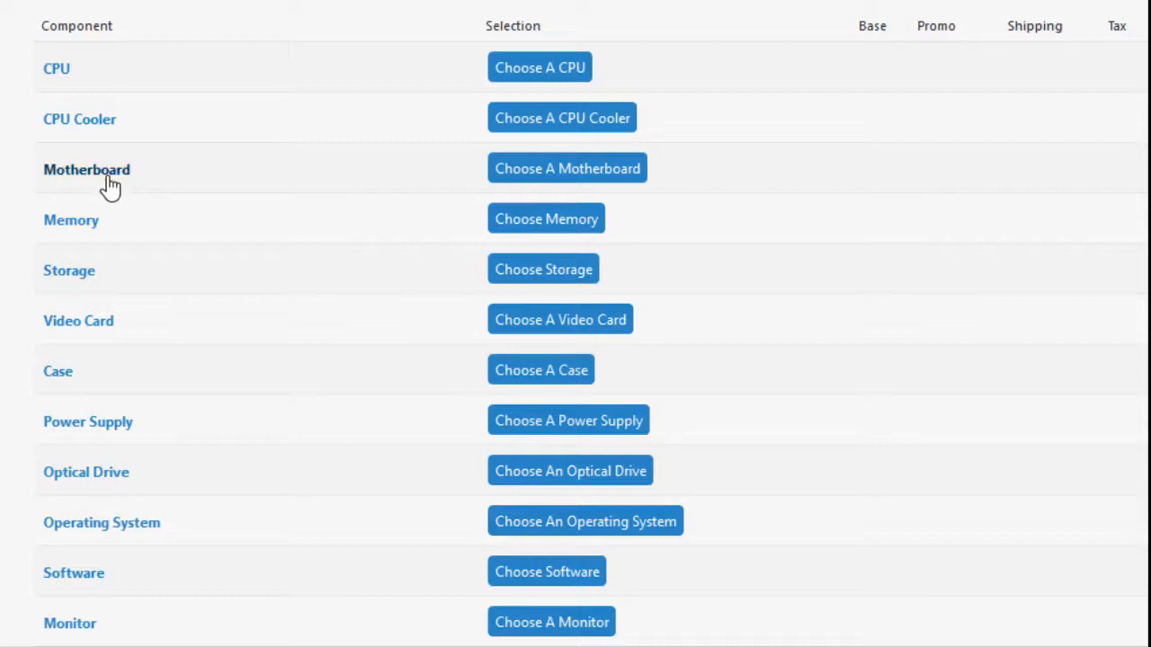
mouse_move(97, 227)
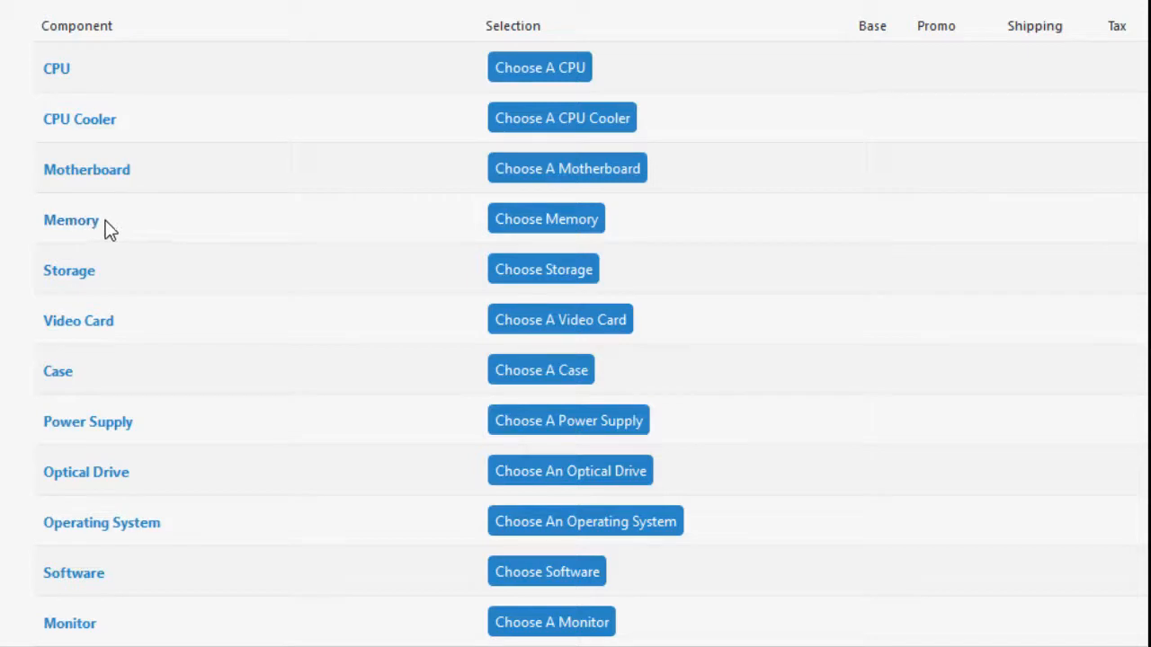
mouse_move(81, 279)
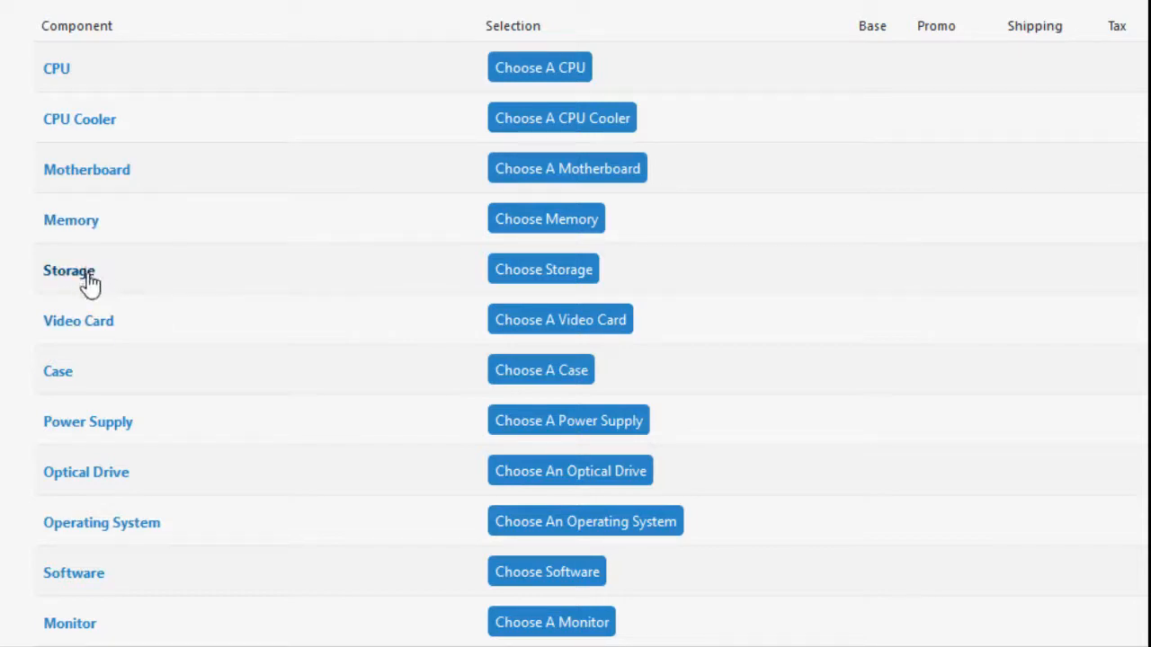
mouse_move(117, 281)
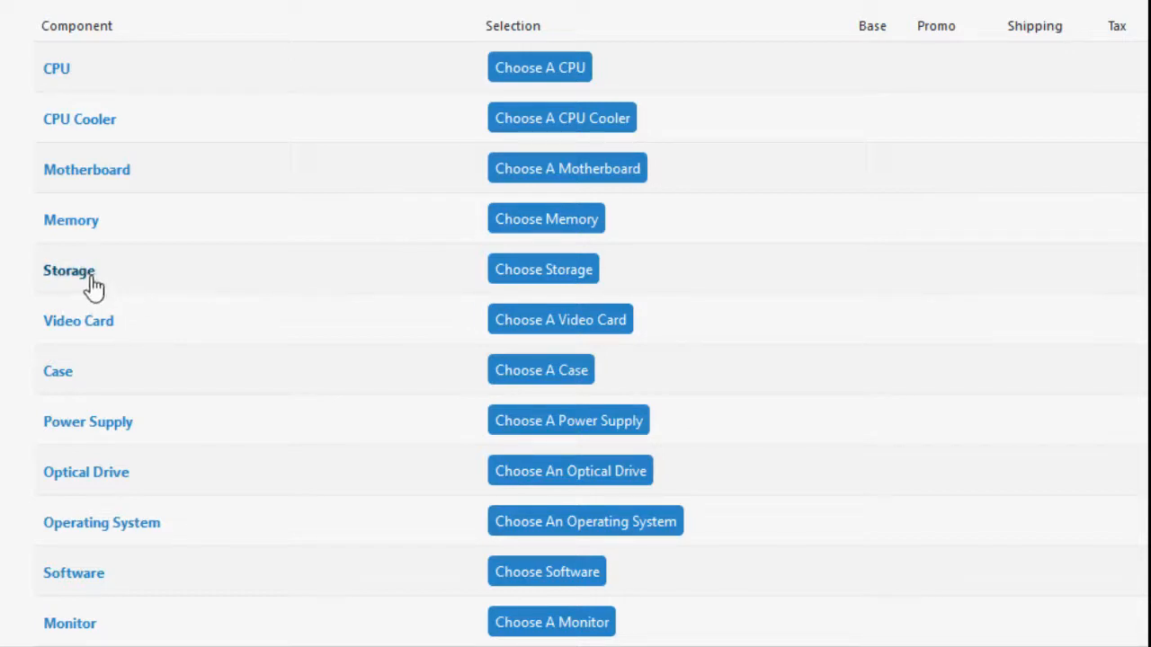
mouse_move(176, 273)
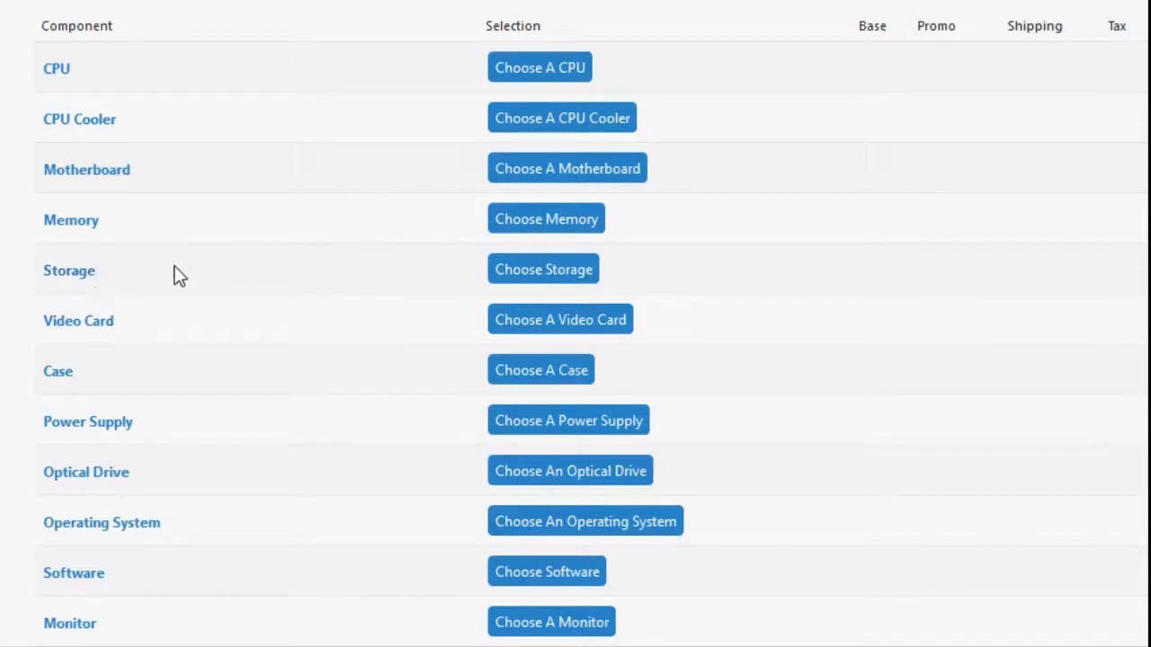
mouse_move(142, 358)
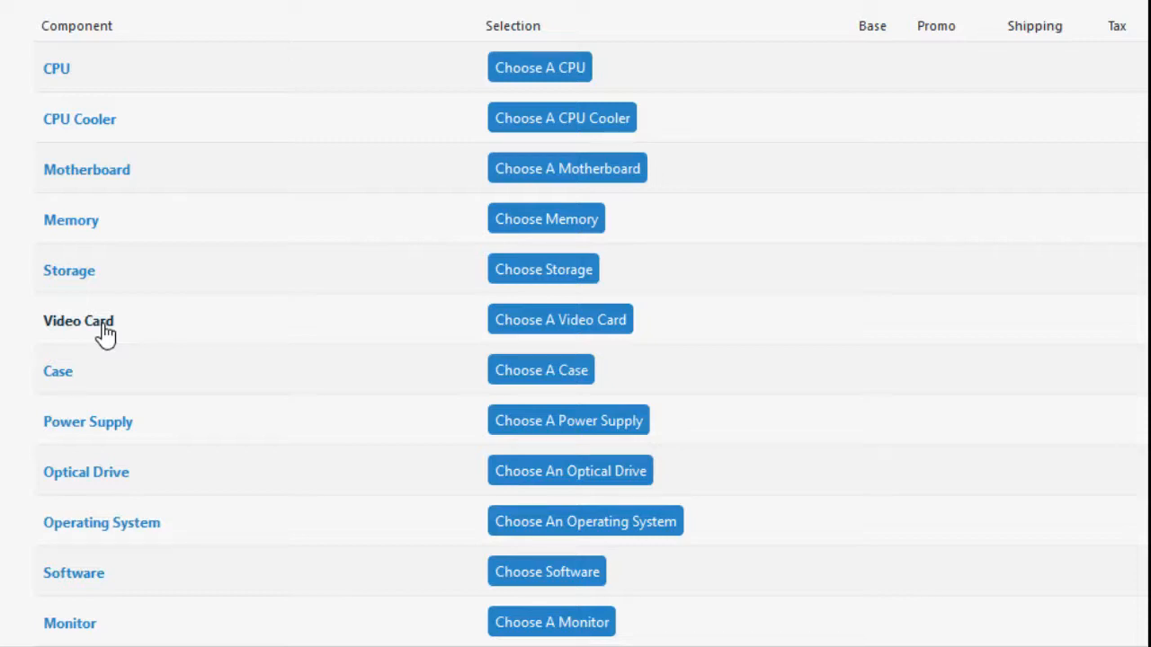
mouse_move(207, 349)
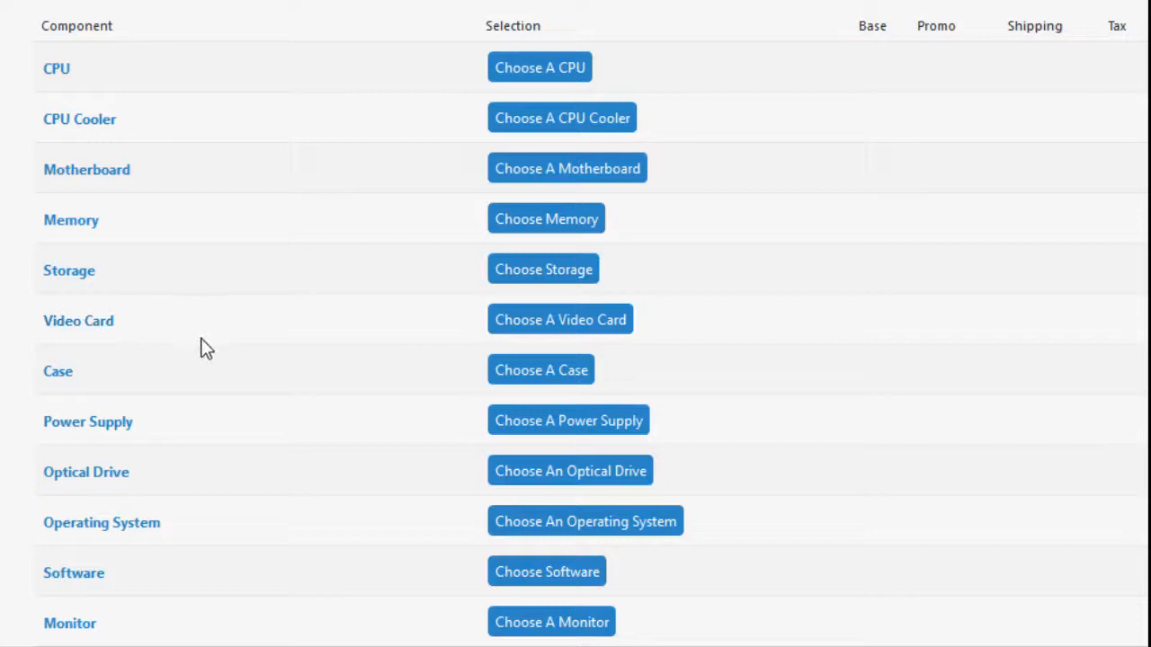
mouse_move(111, 320)
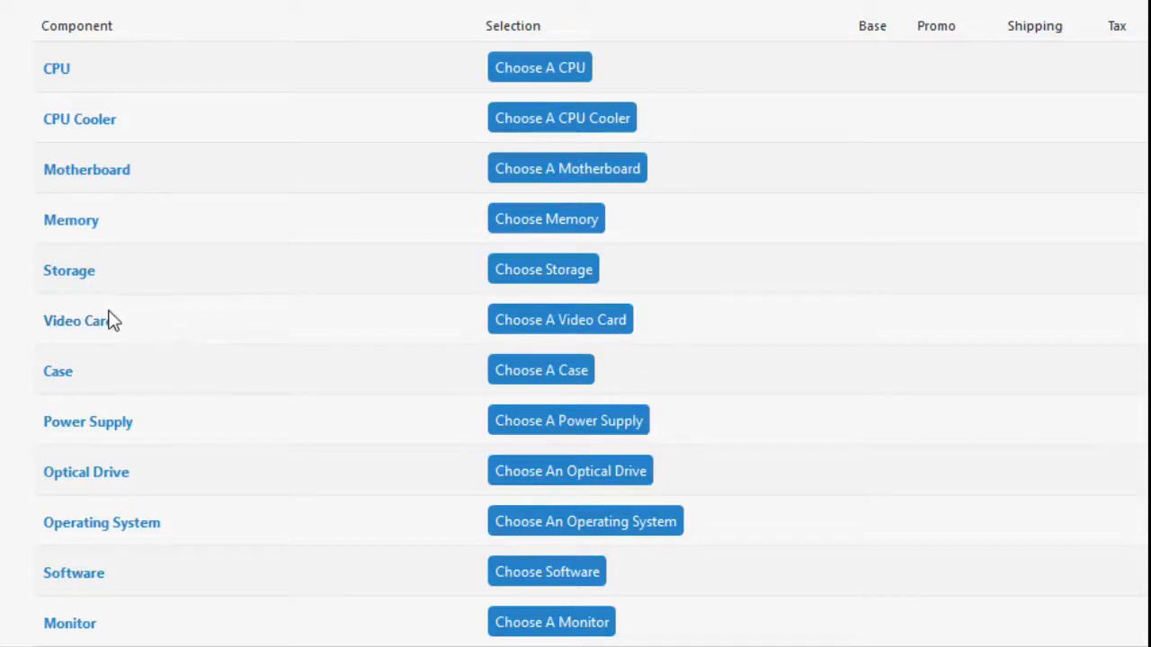
mouse_move(138, 328)
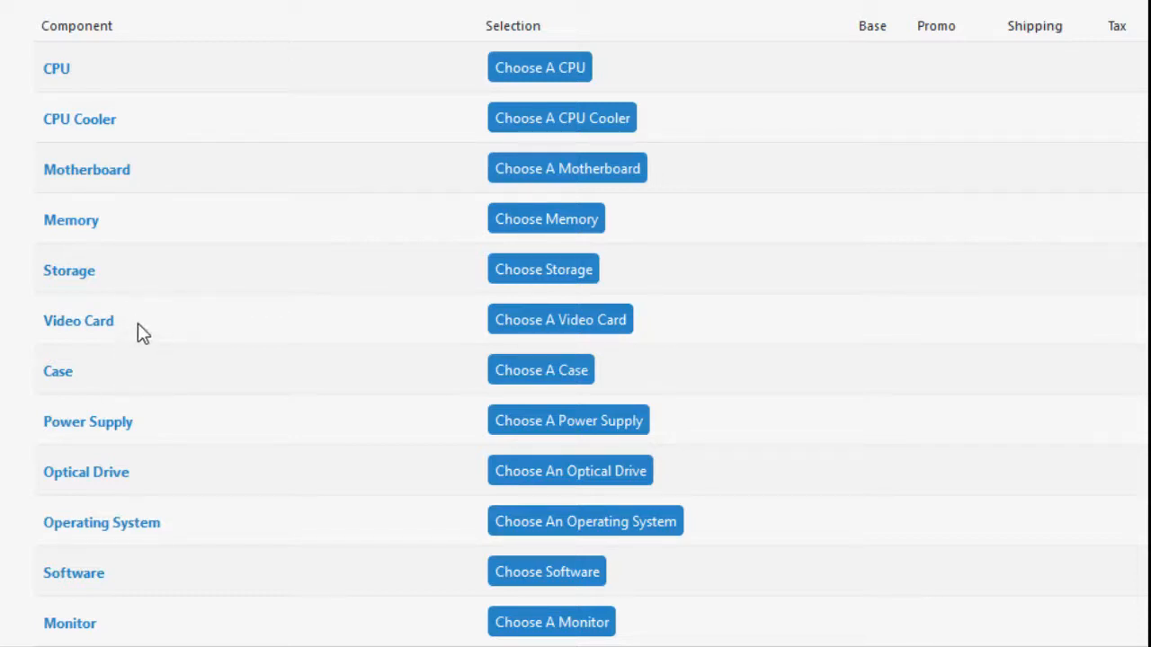
mouse_move(126, 392)
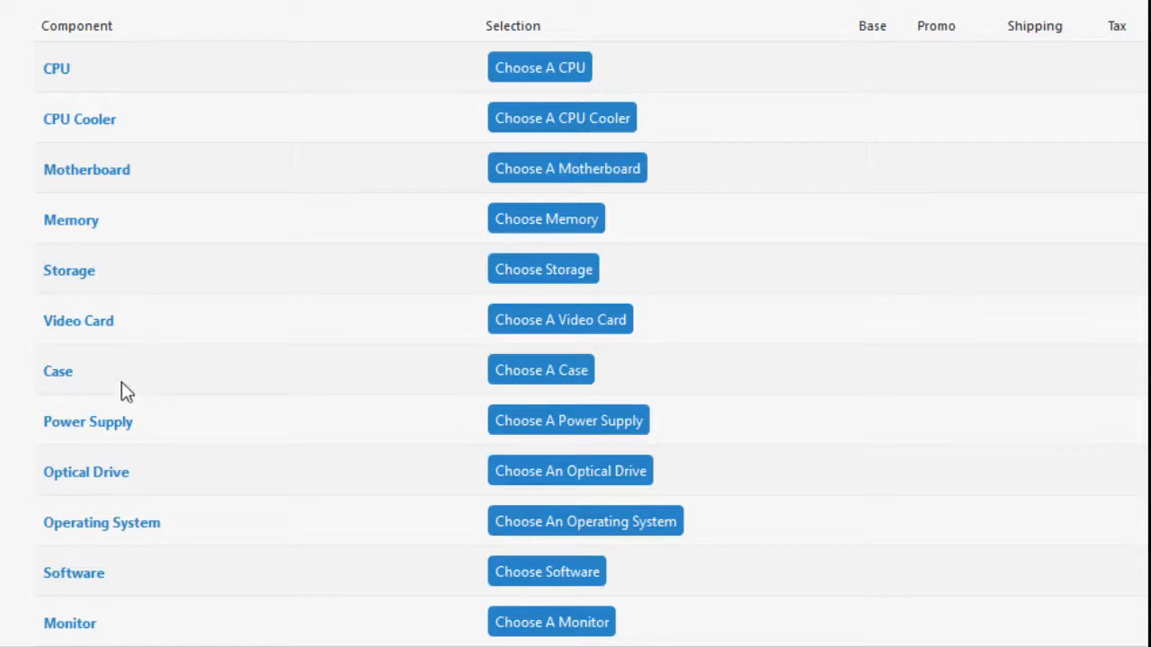
scroll(down, 3)
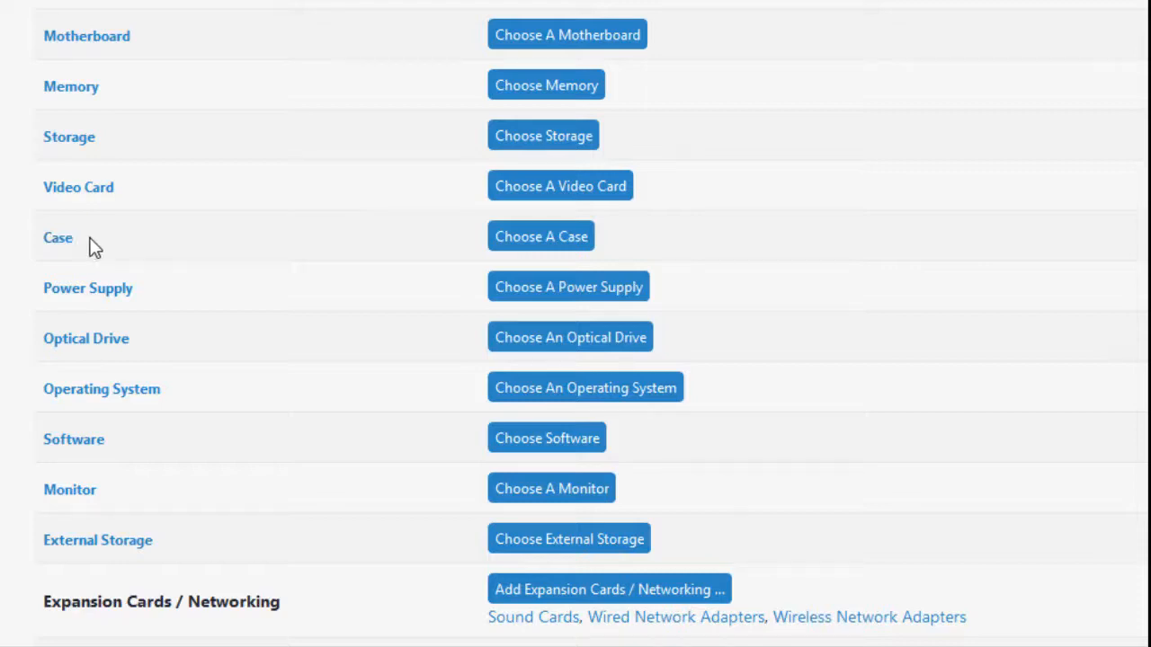
mouse_move(88, 288)
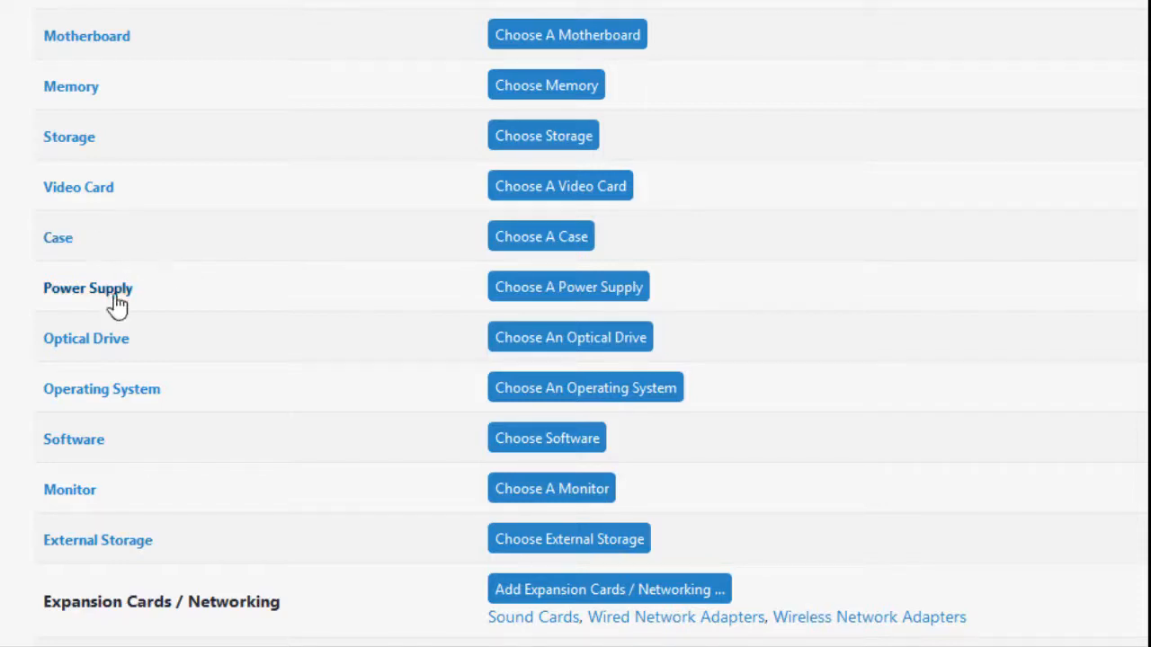
mouse_move(158, 298)
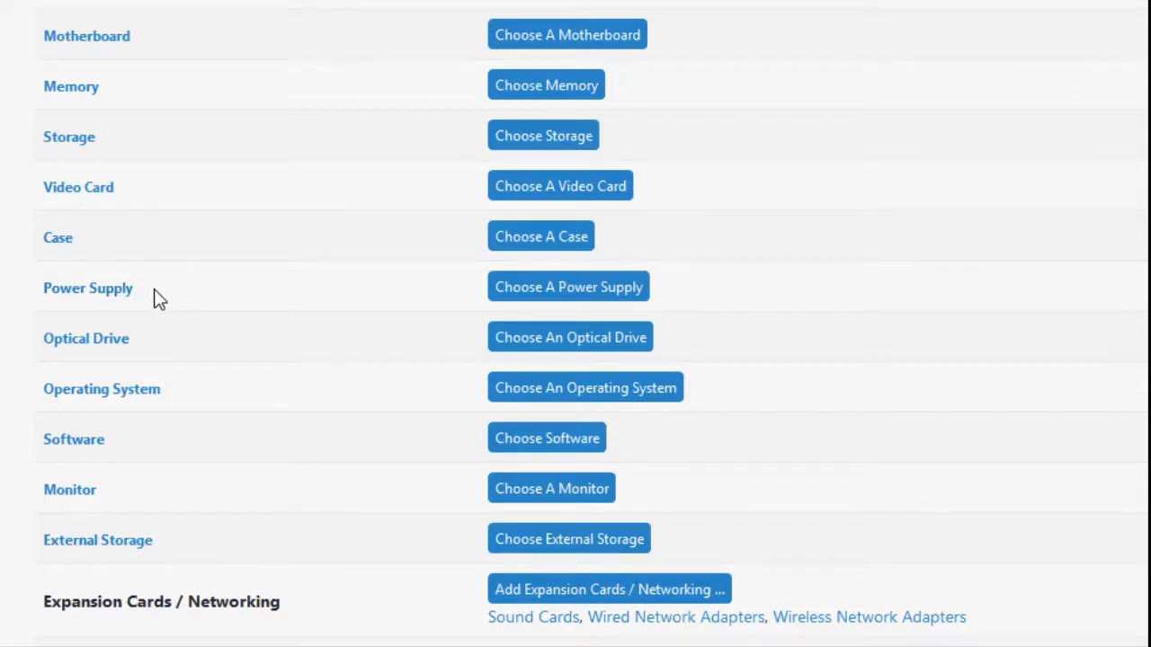
mouse_move(146, 338)
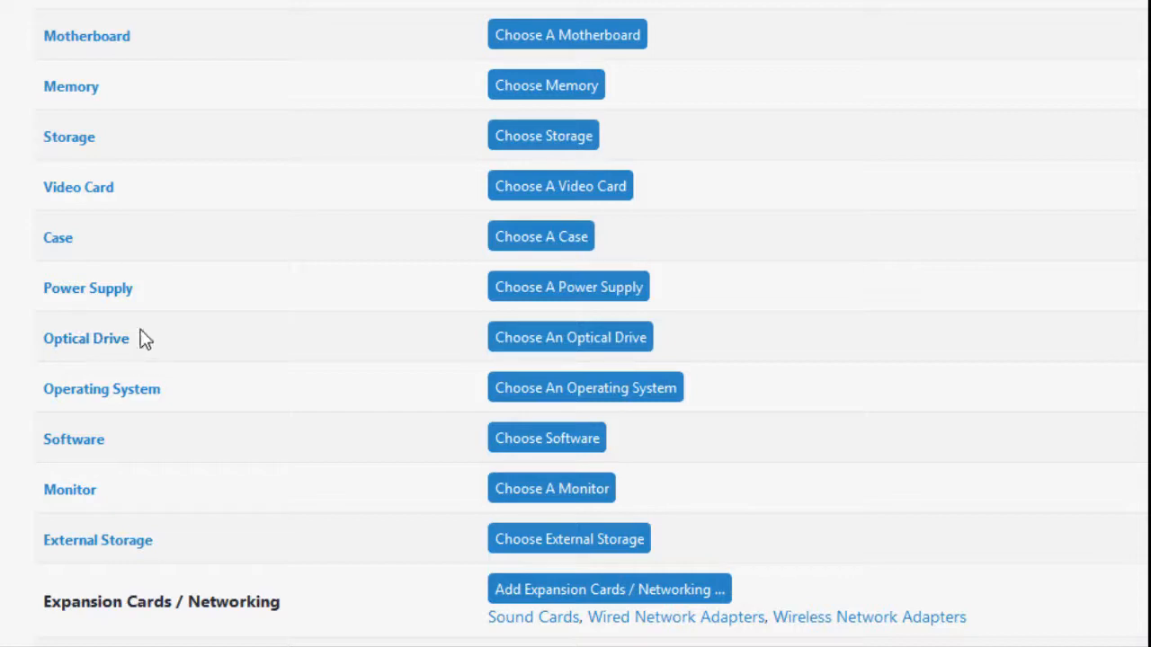
mouse_move(180, 344)
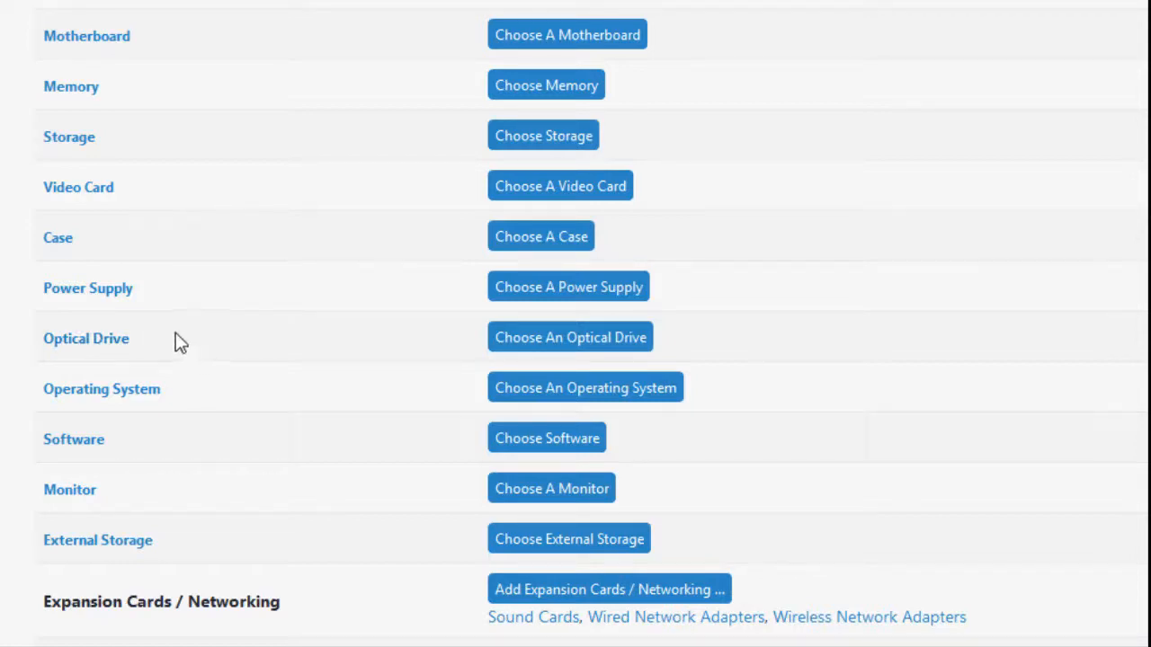
mouse_move(187, 378)
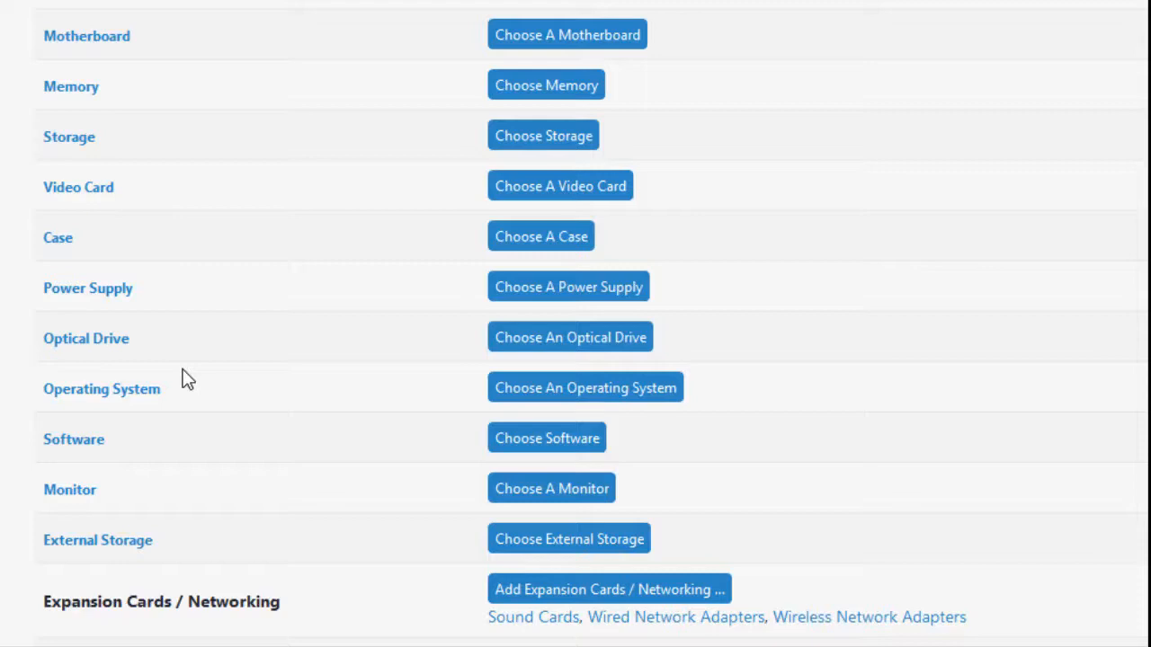
mouse_move(176, 417)
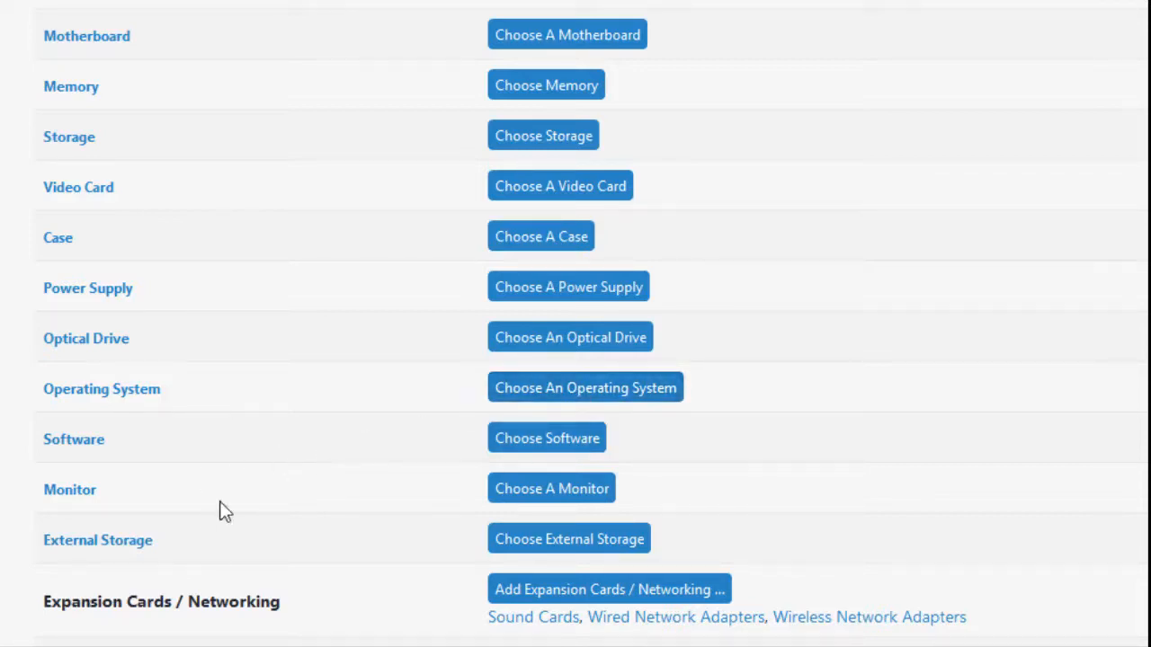
scroll(down, 3)
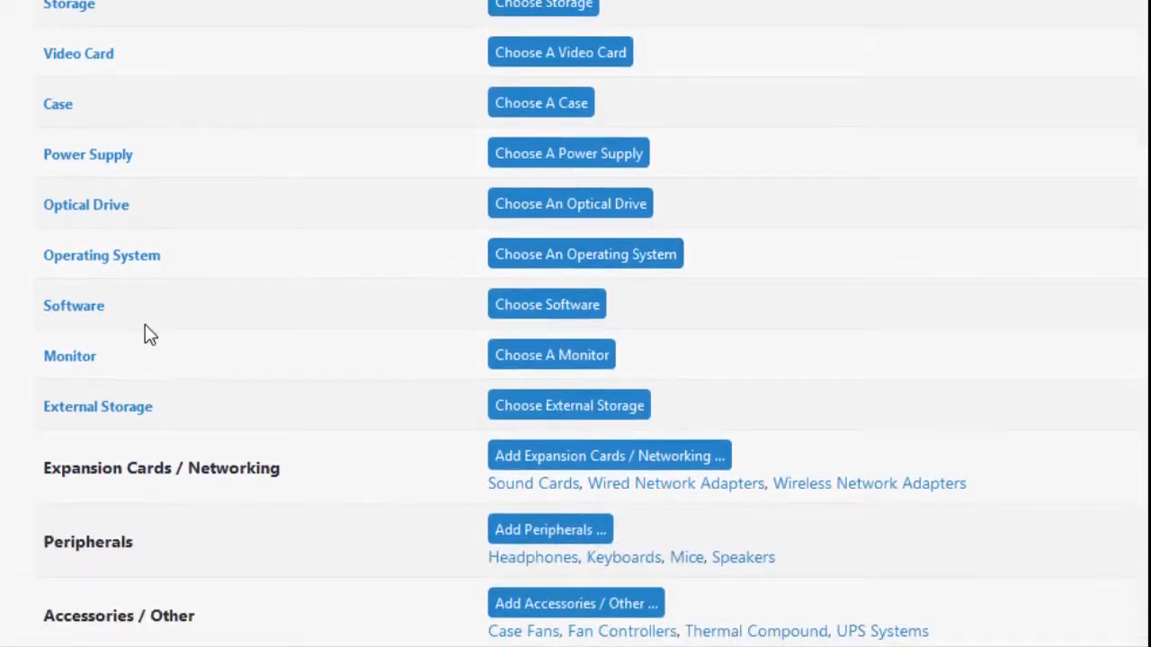
mouse_move(70, 356)
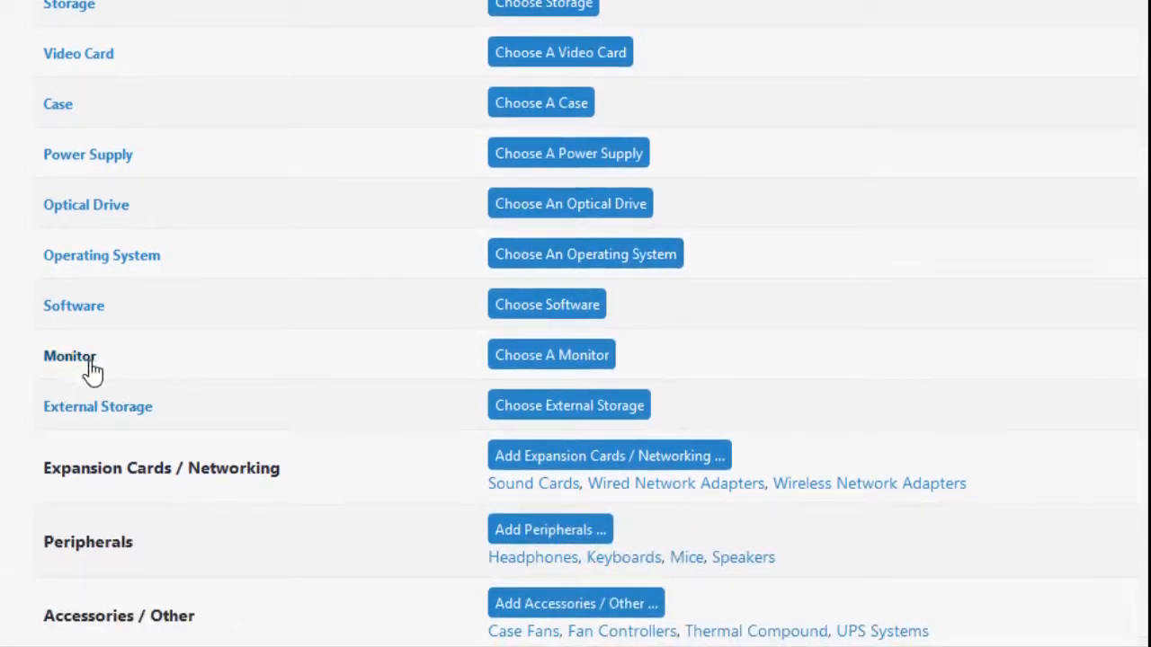
mouse_move(140, 372)
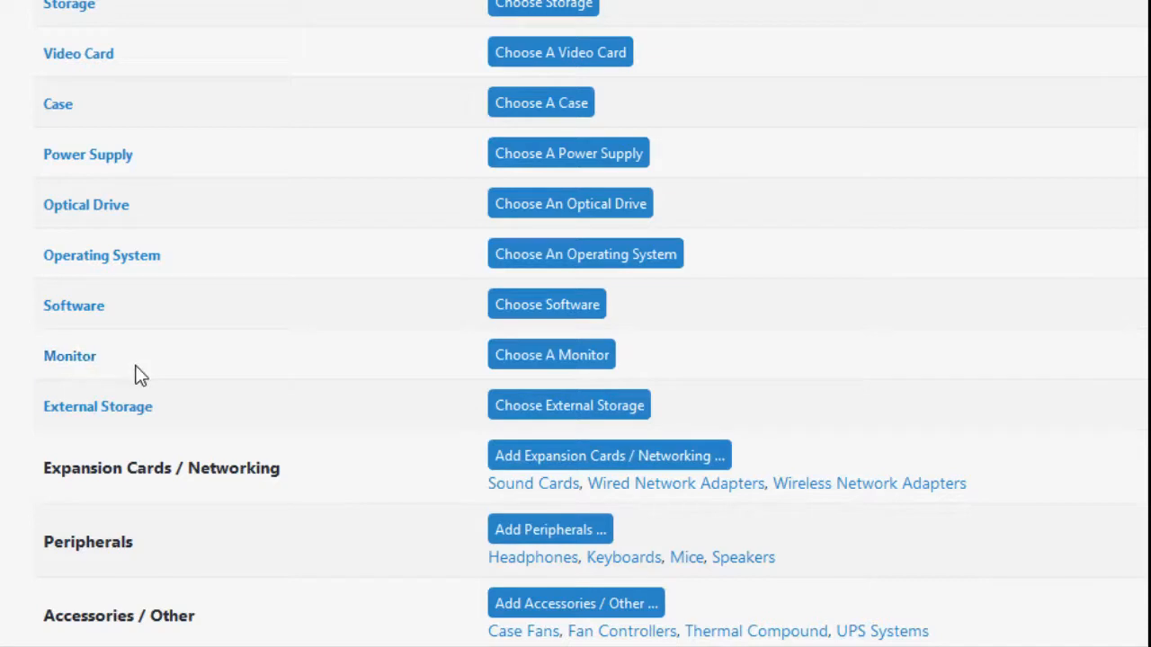
mouse_move(122, 363)
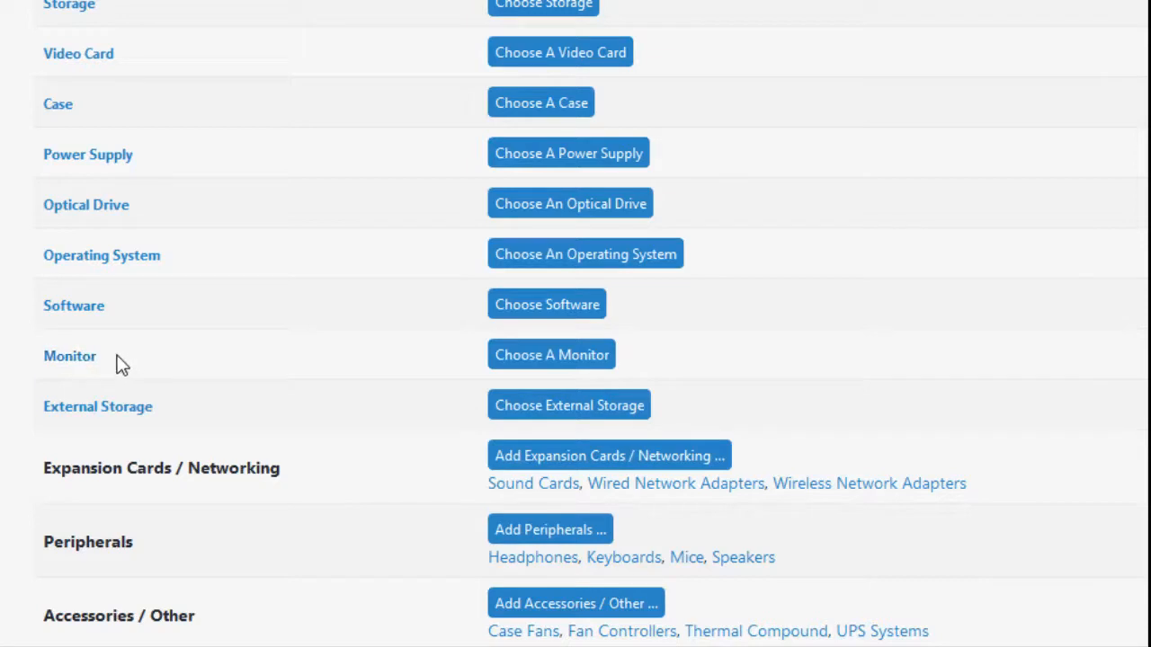
mouse_move(133, 371)
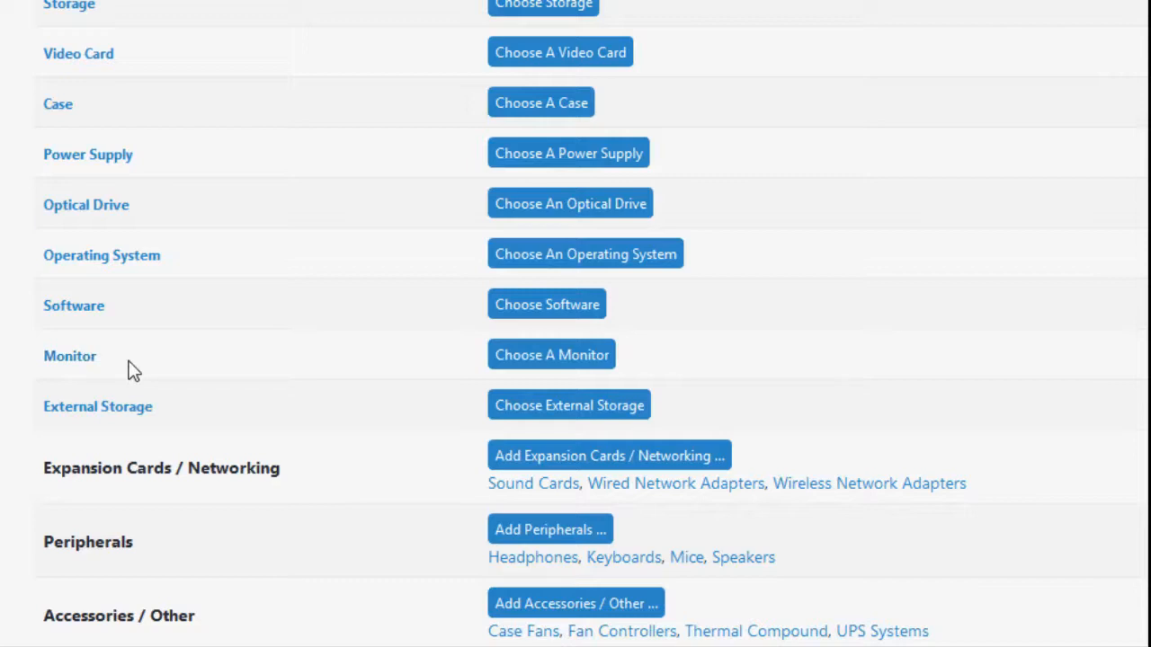
mouse_move(158, 412)
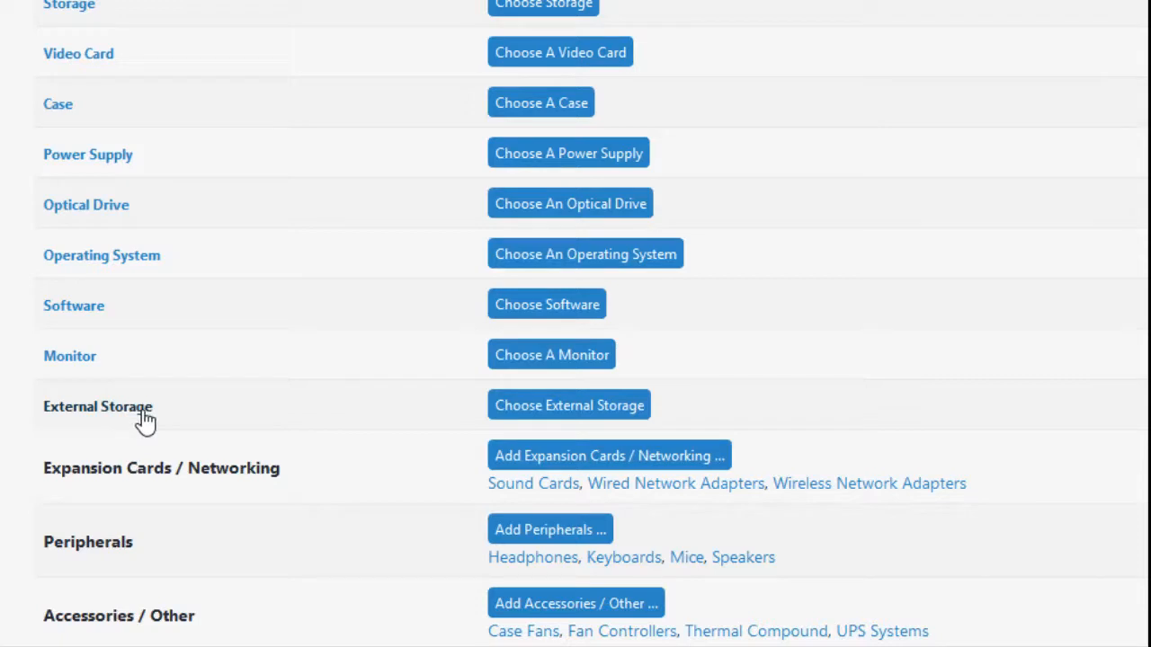
scroll(up, 3)
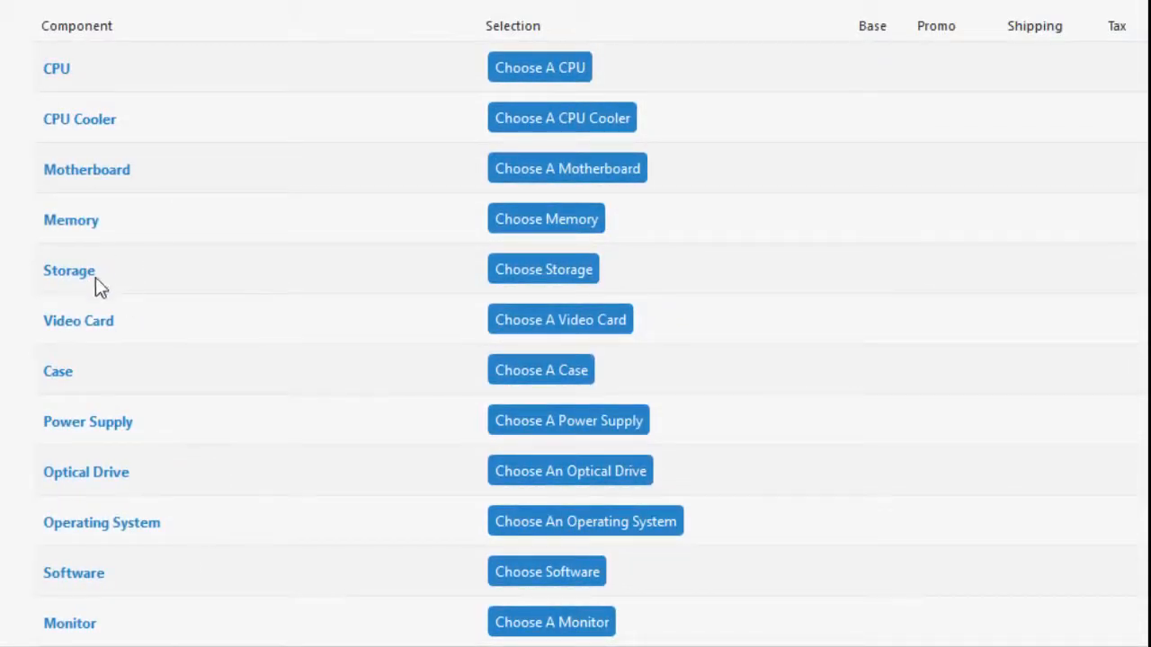
mouse_move(81, 286)
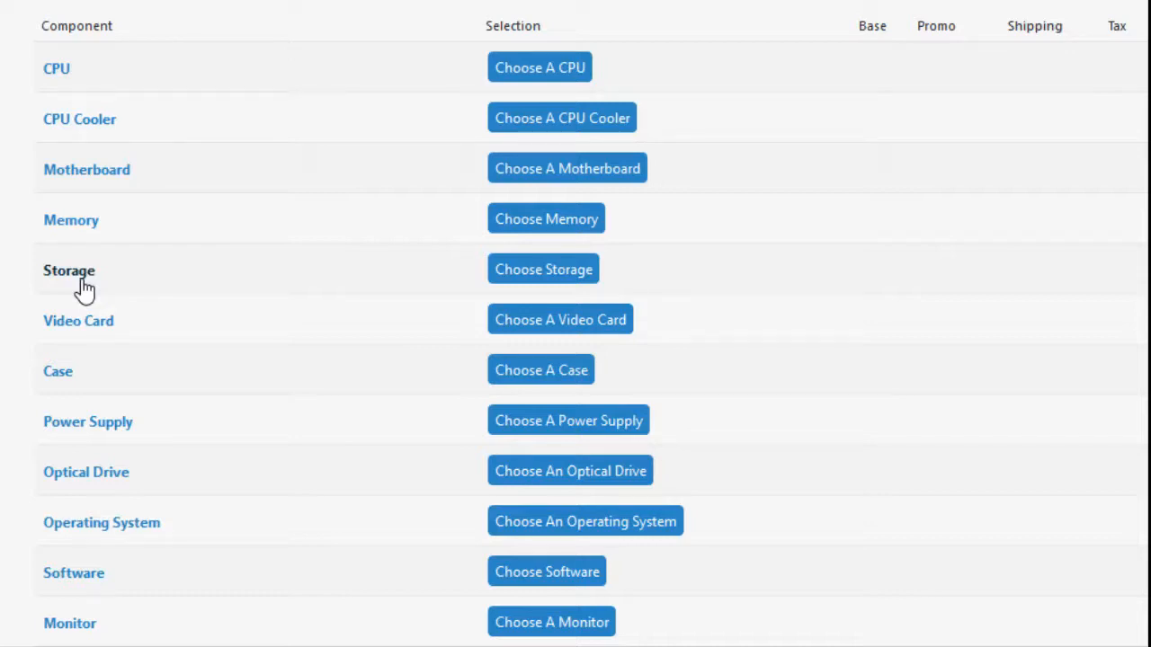
mouse_move(147, 279)
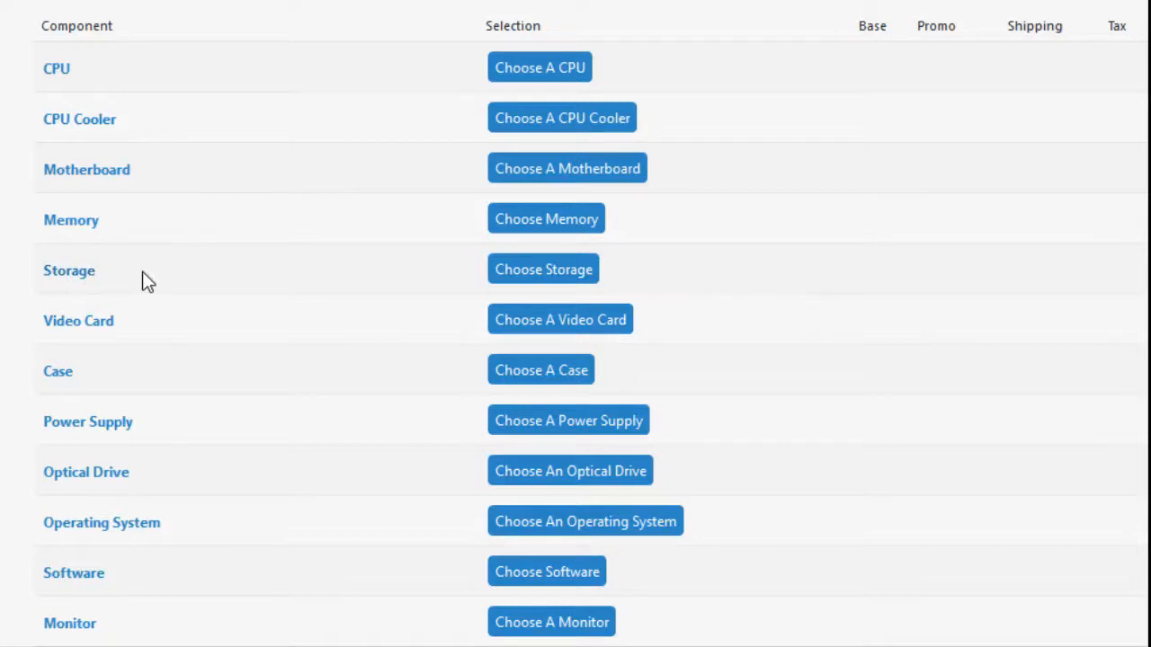
scroll(down, 3)
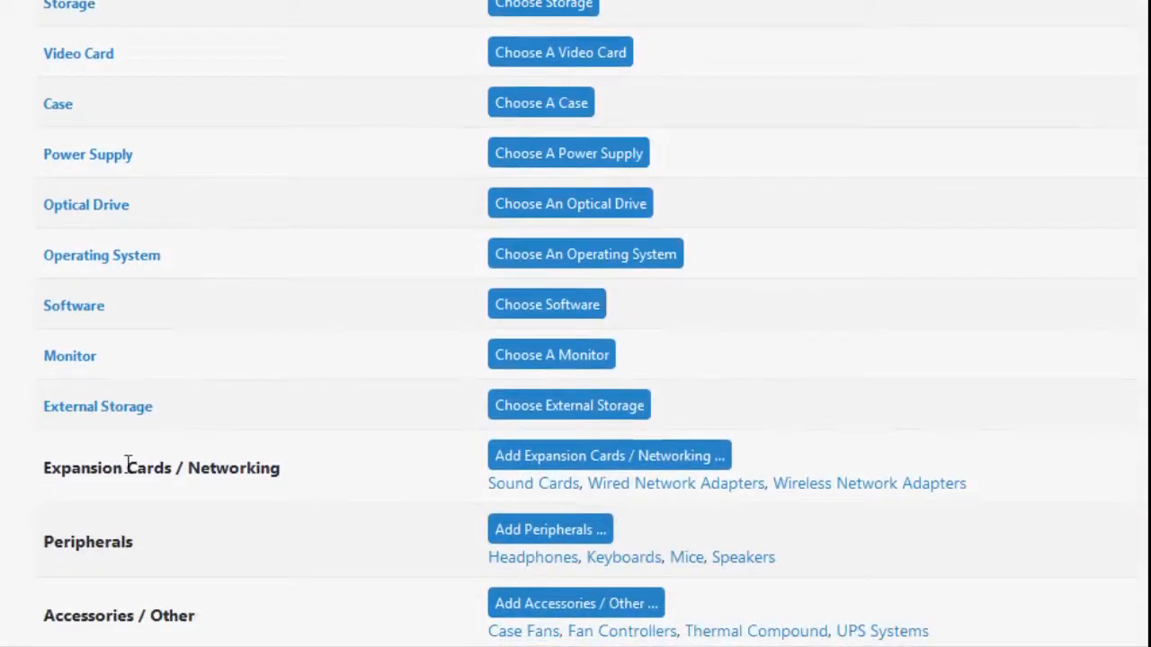
mouse_move(165, 421)
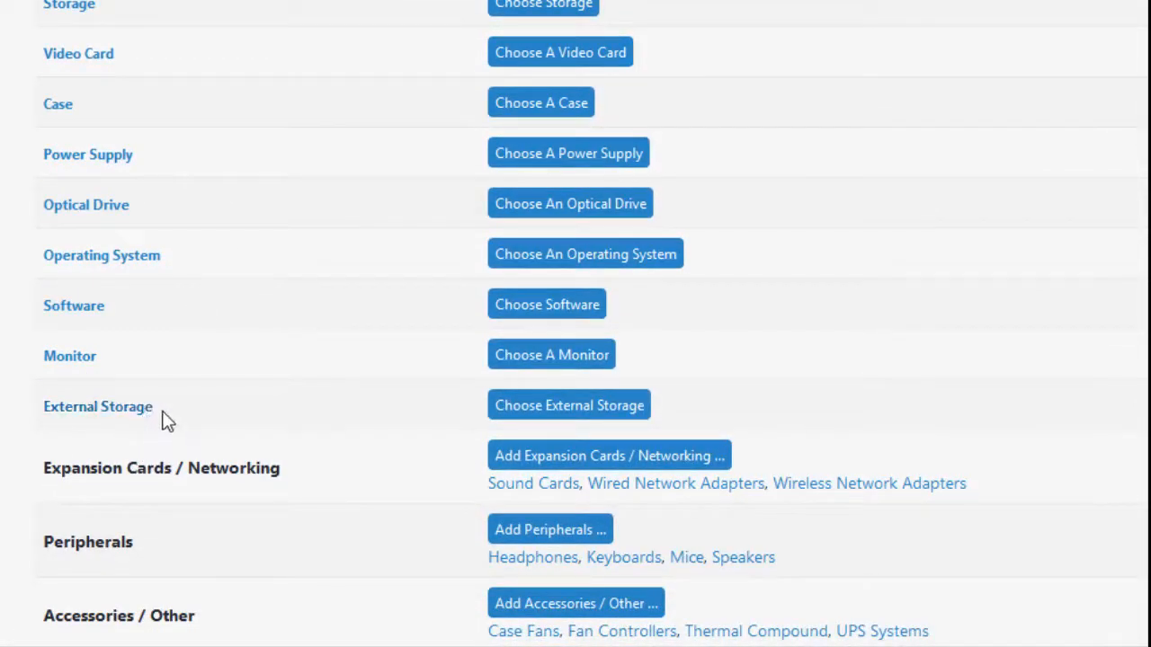
scroll(down, 3)
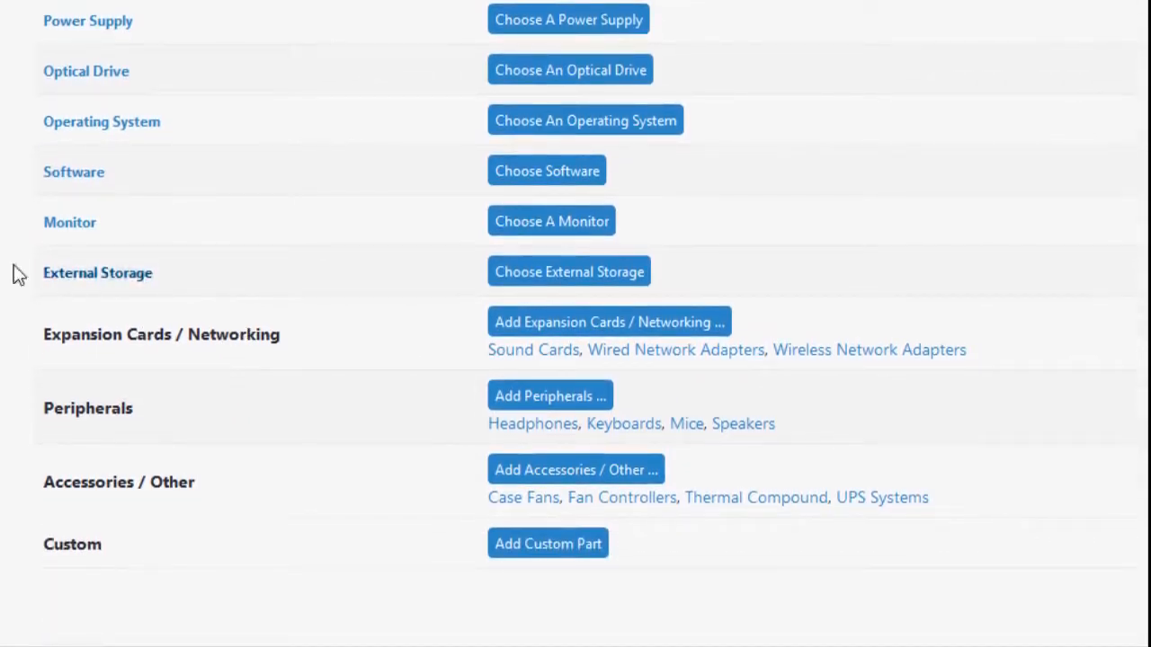
mouse_move(115, 248)
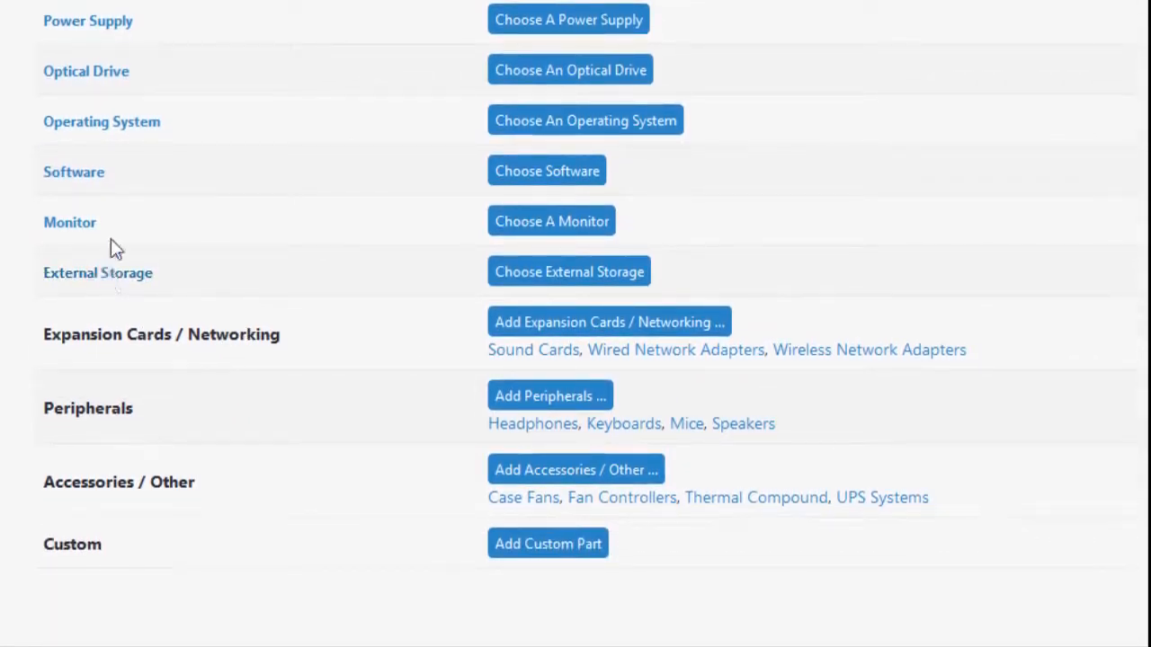
mouse_move(146, 363)
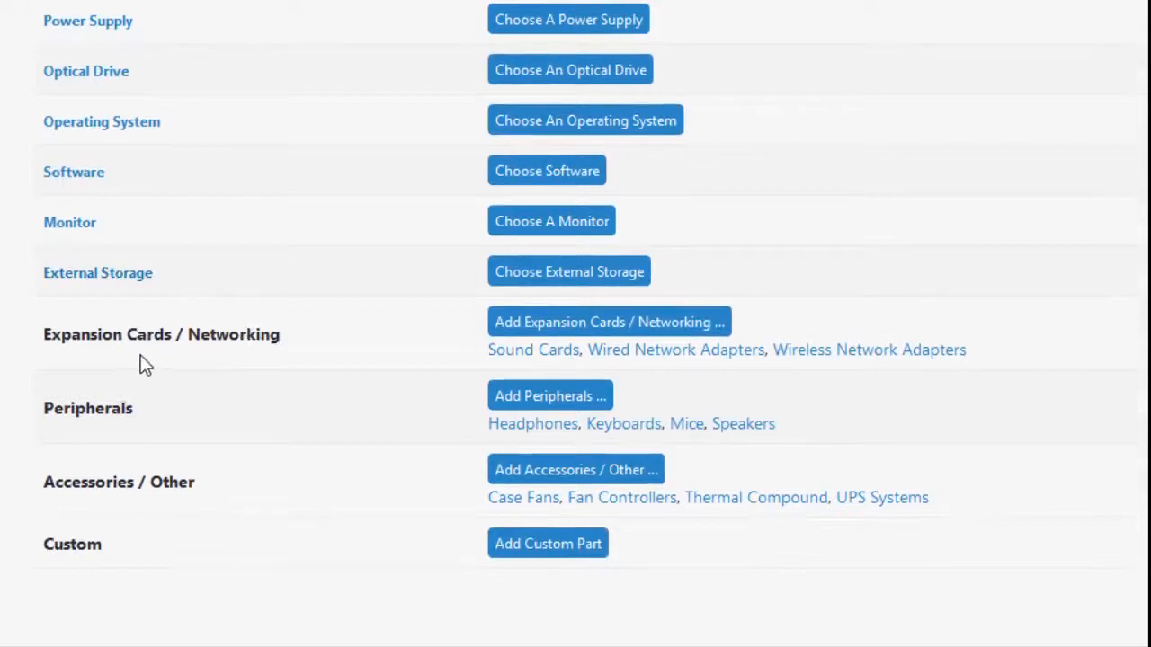
mouse_move(698, 364)
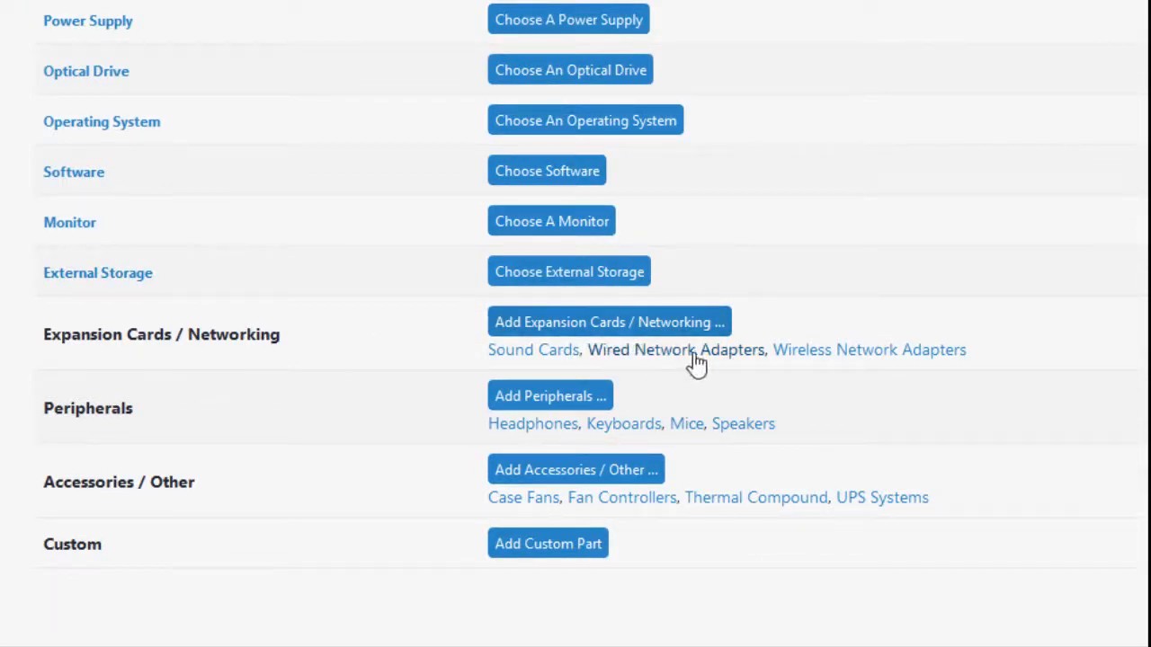
mouse_move(630, 377)
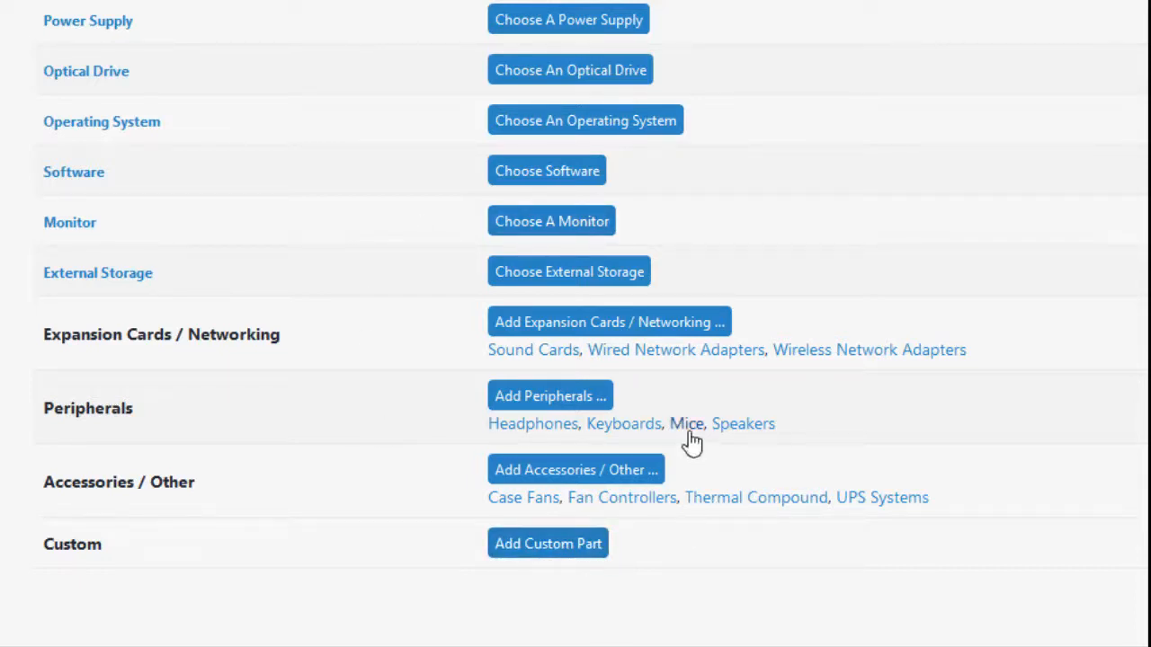
mouse_move(622, 425)
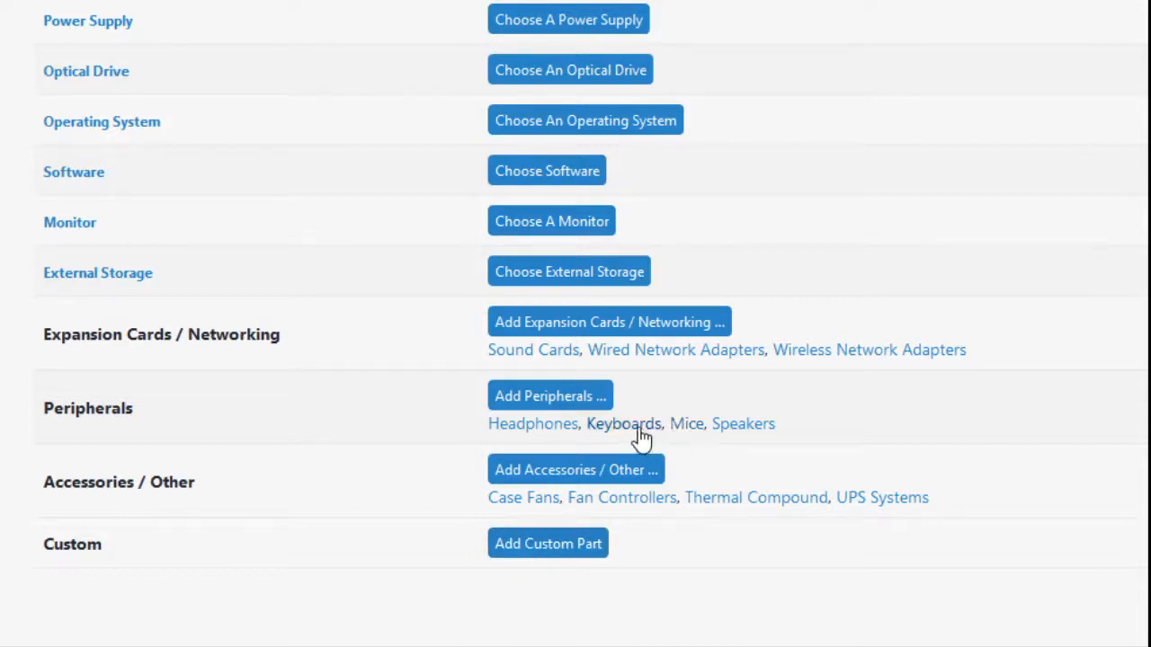
mouse_move(651, 448)
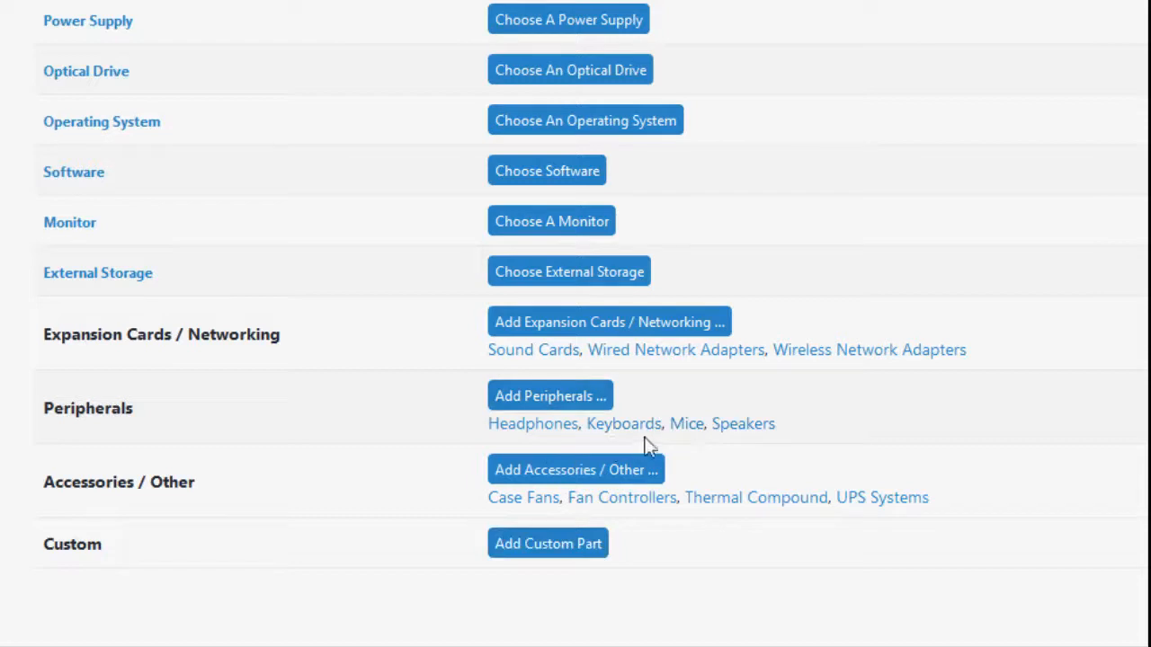
mouse_move(687, 425)
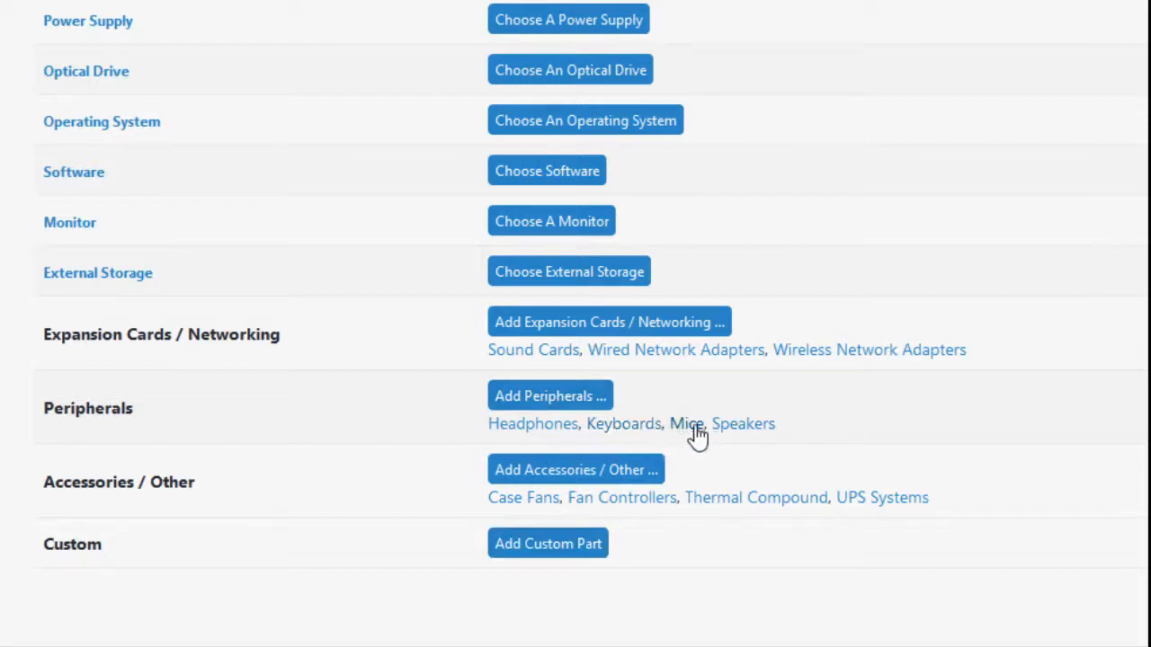
mouse_move(734, 437)
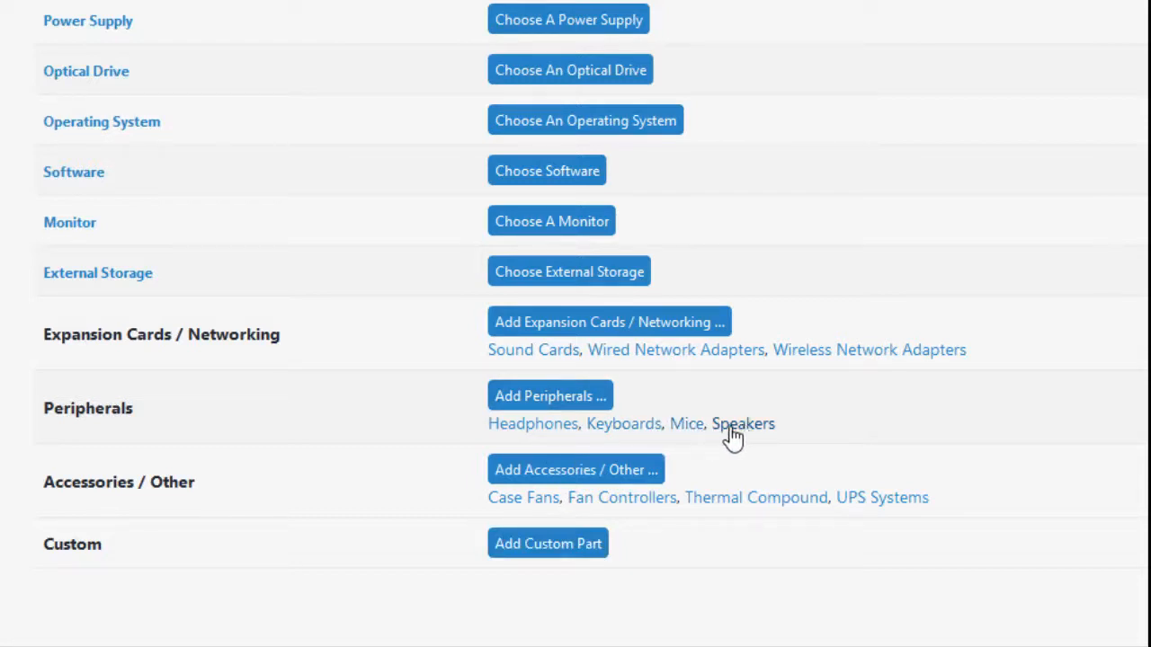
mouse_move(751, 453)
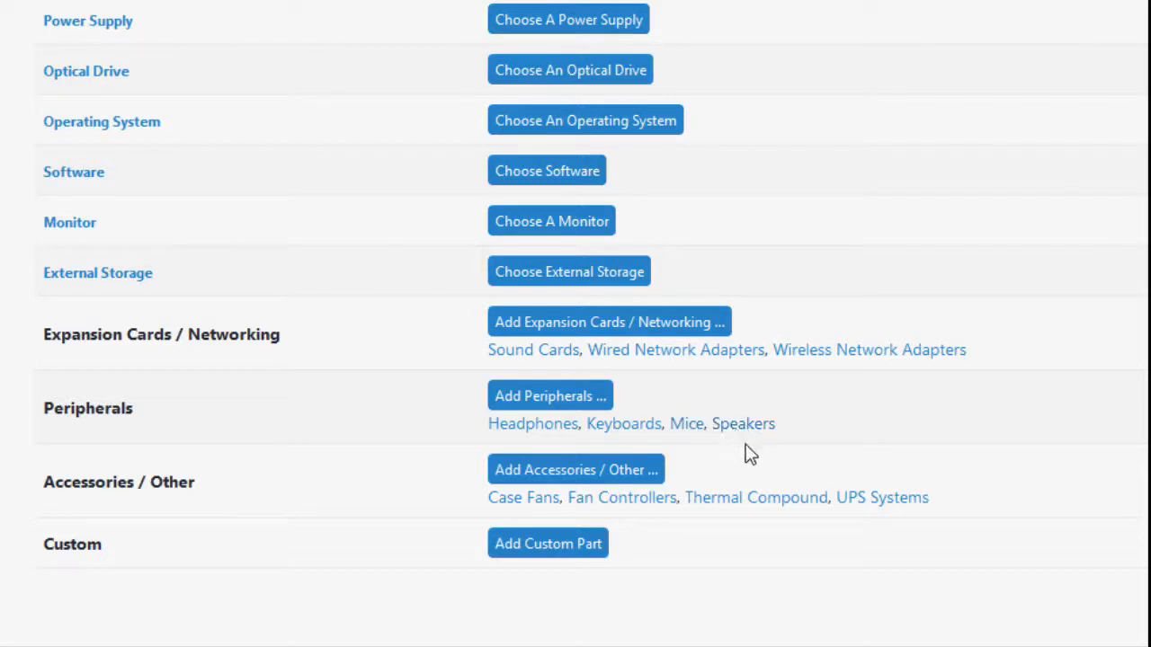
mouse_move(669, 453)
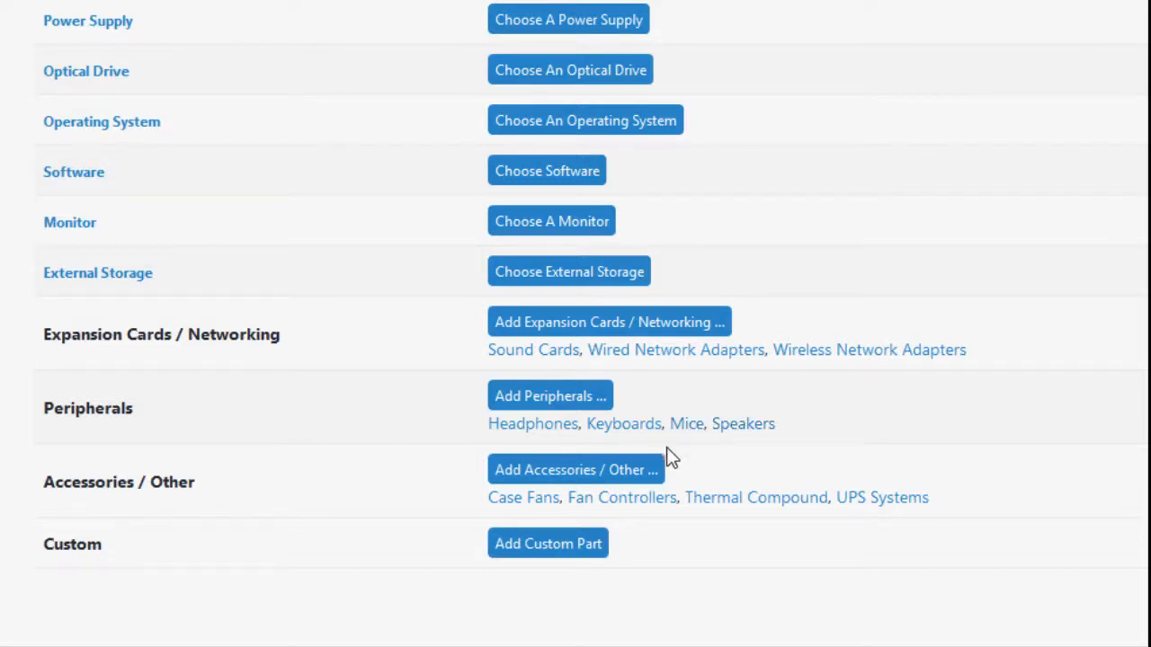
mouse_move(687, 424)
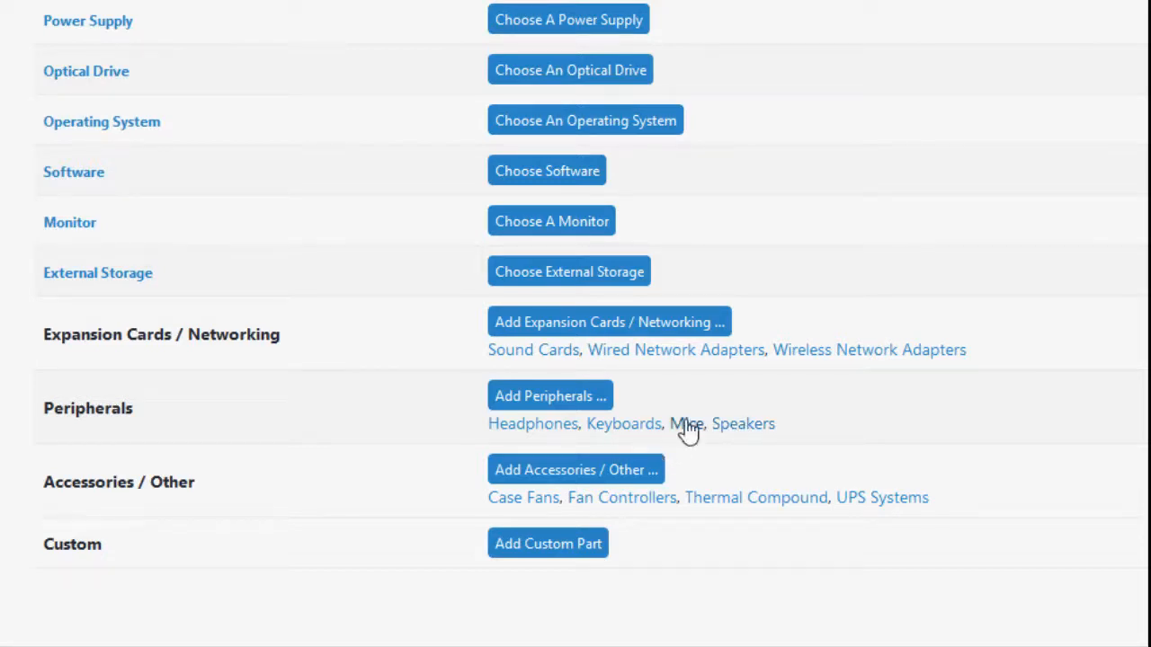
mouse_move(268, 439)
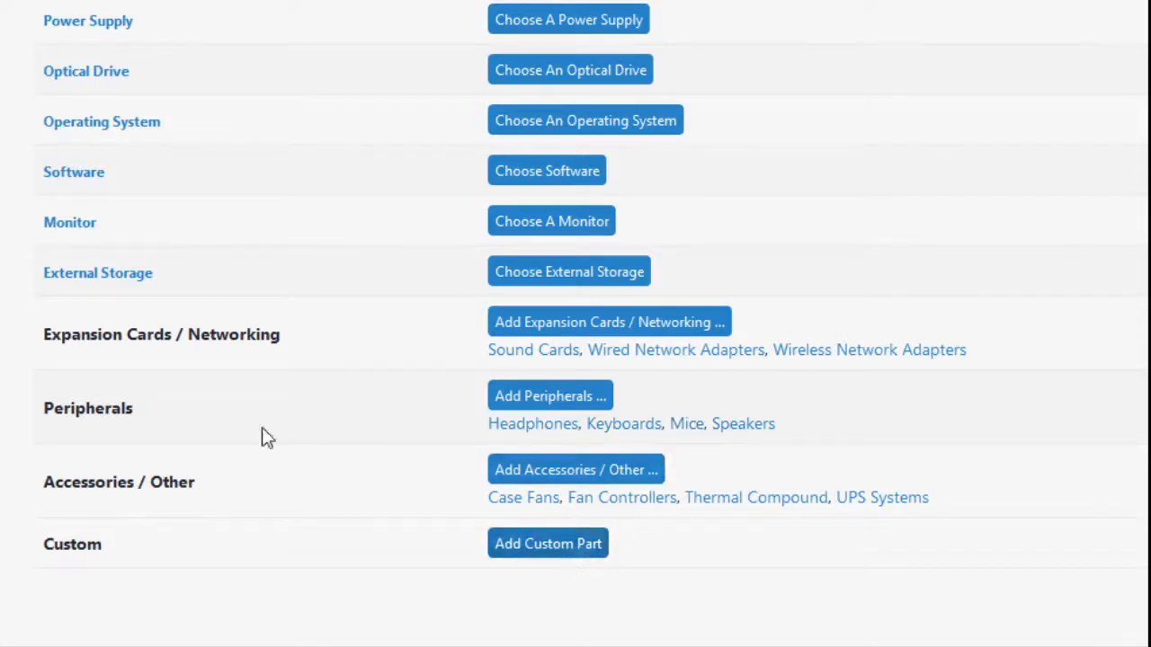
mouse_move(216, 521)
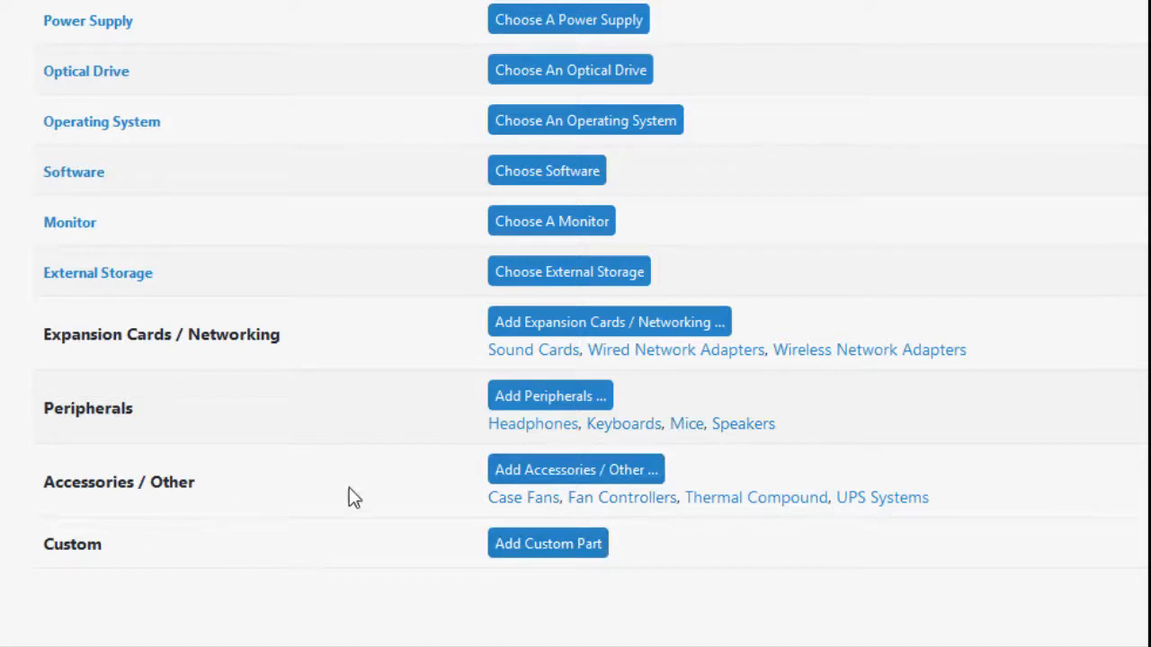
mouse_move(903, 505)
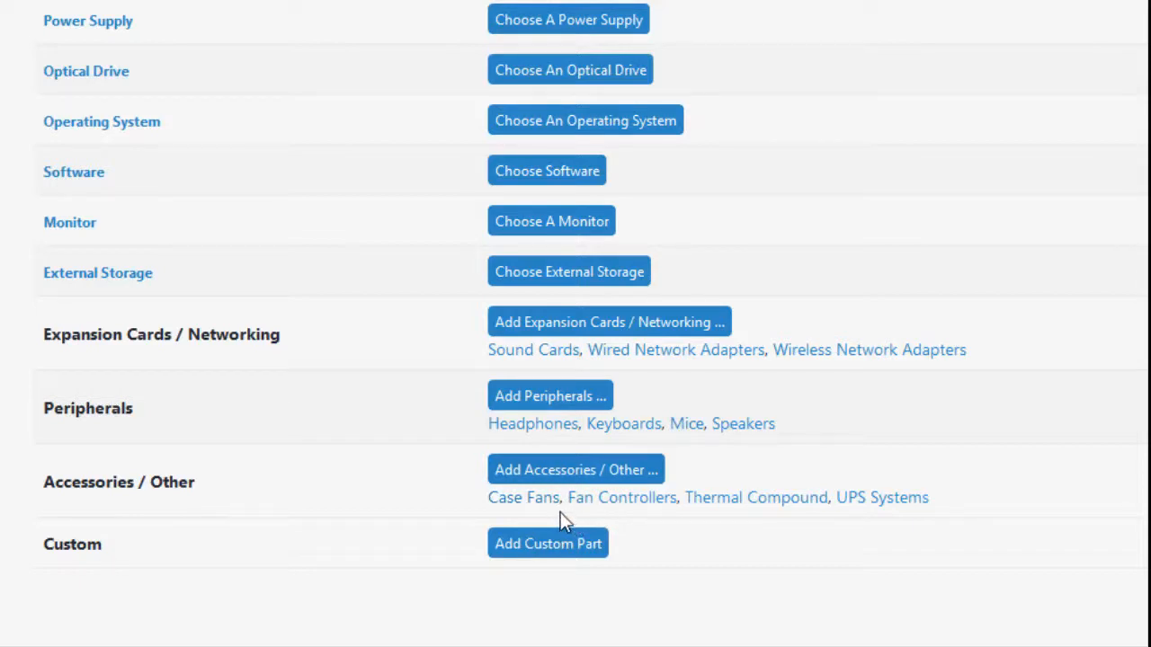
mouse_move(622, 497)
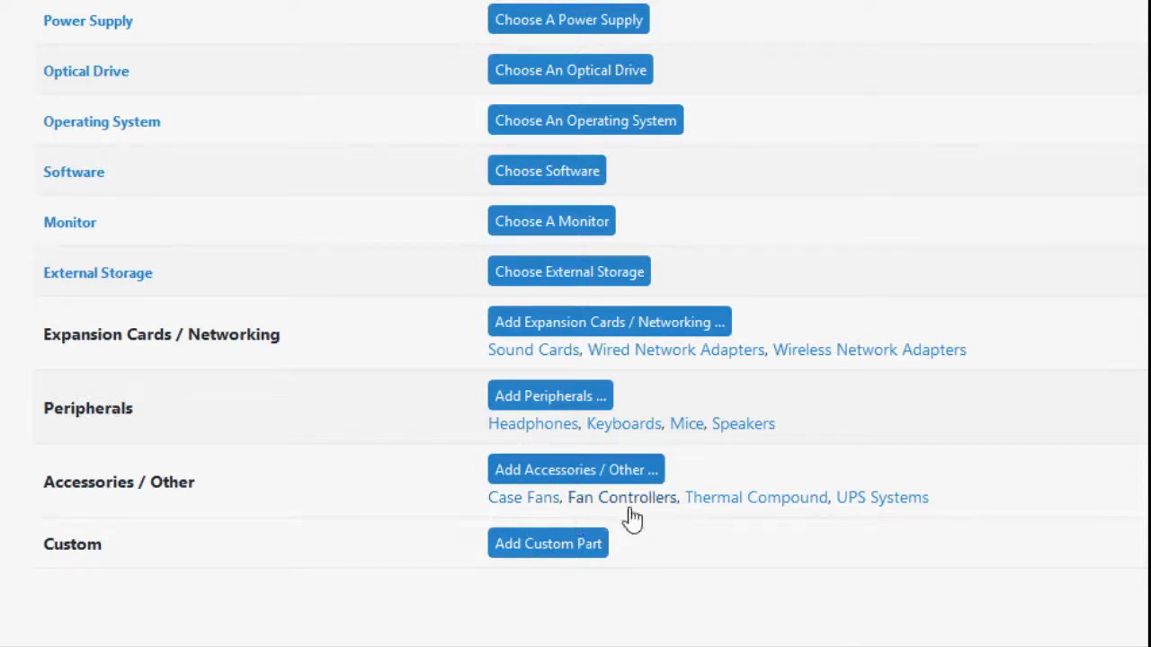
mouse_move(561, 513)
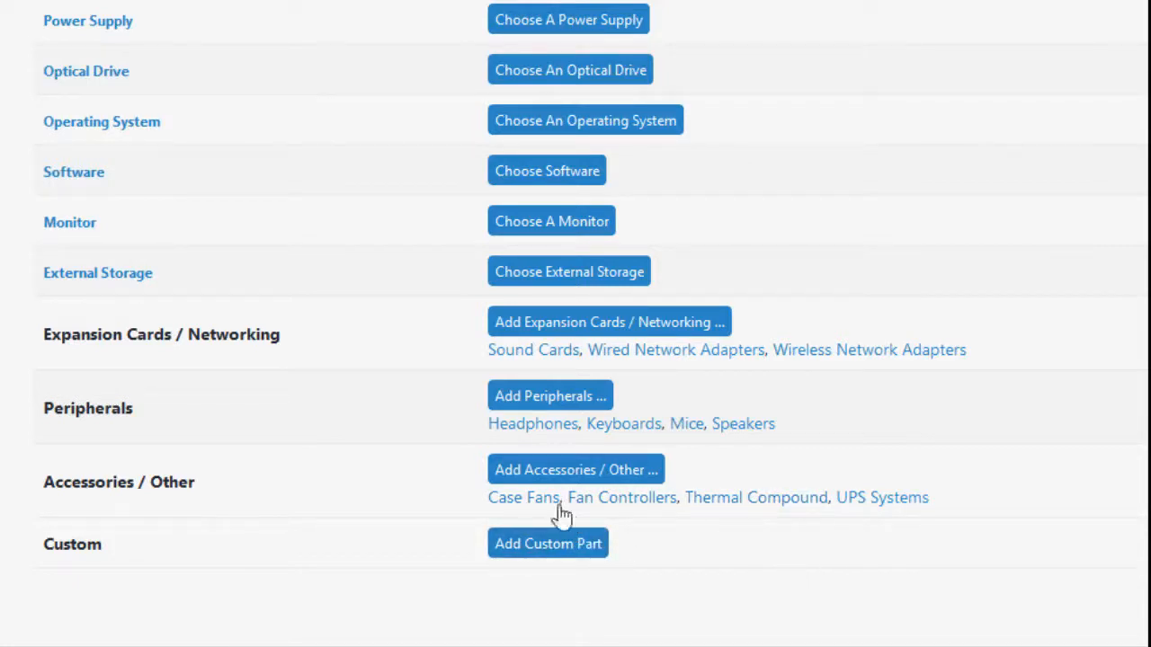
mouse_move(908, 572)
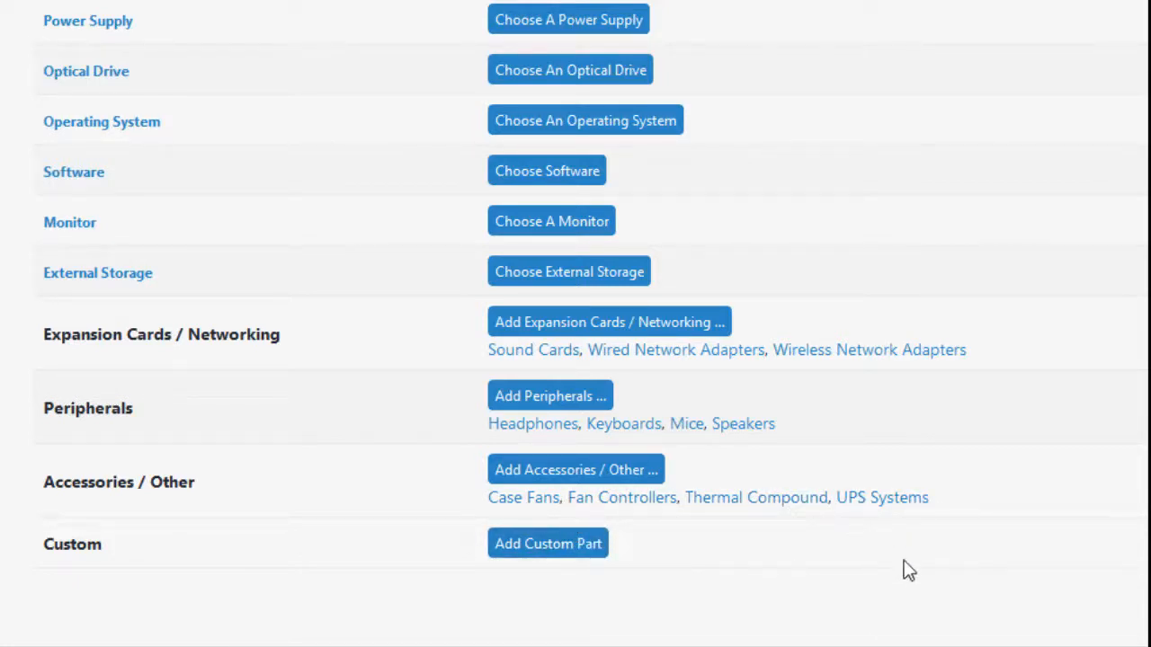
mouse_move(622, 496)
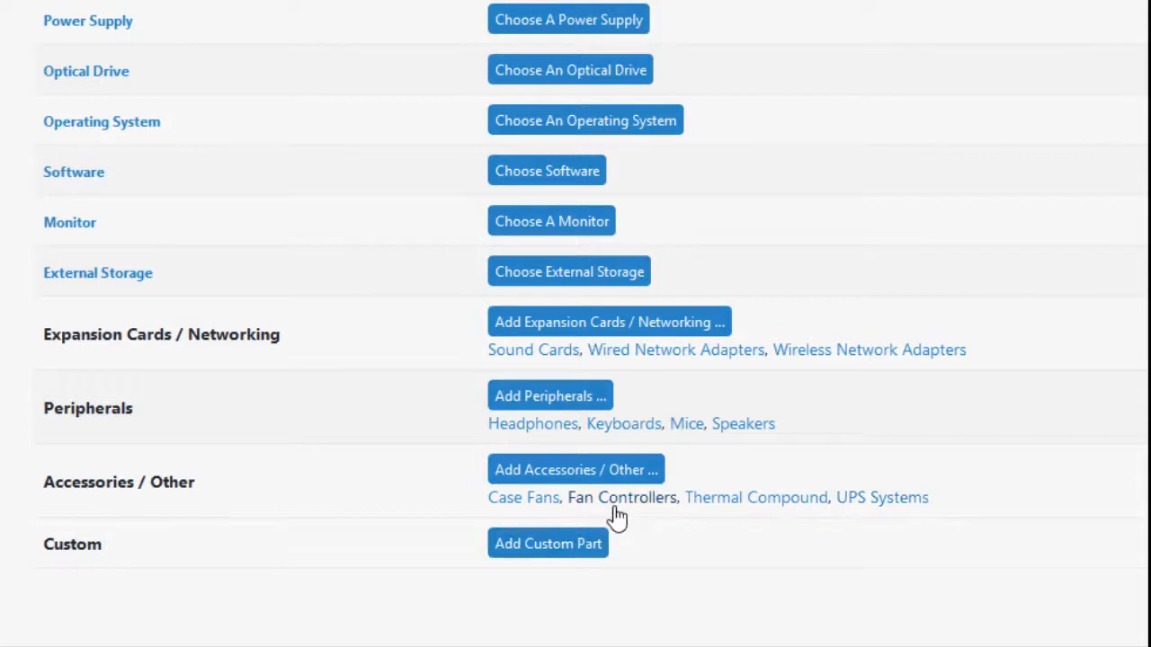
mouse_move(551, 525)
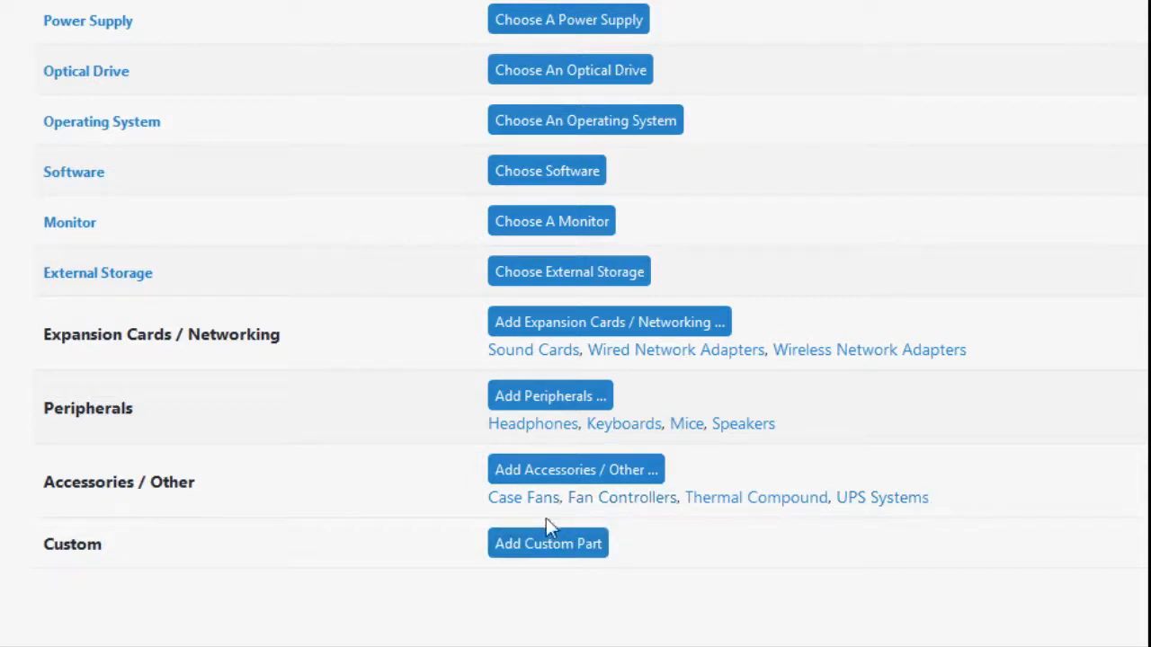
scroll(up, 3)
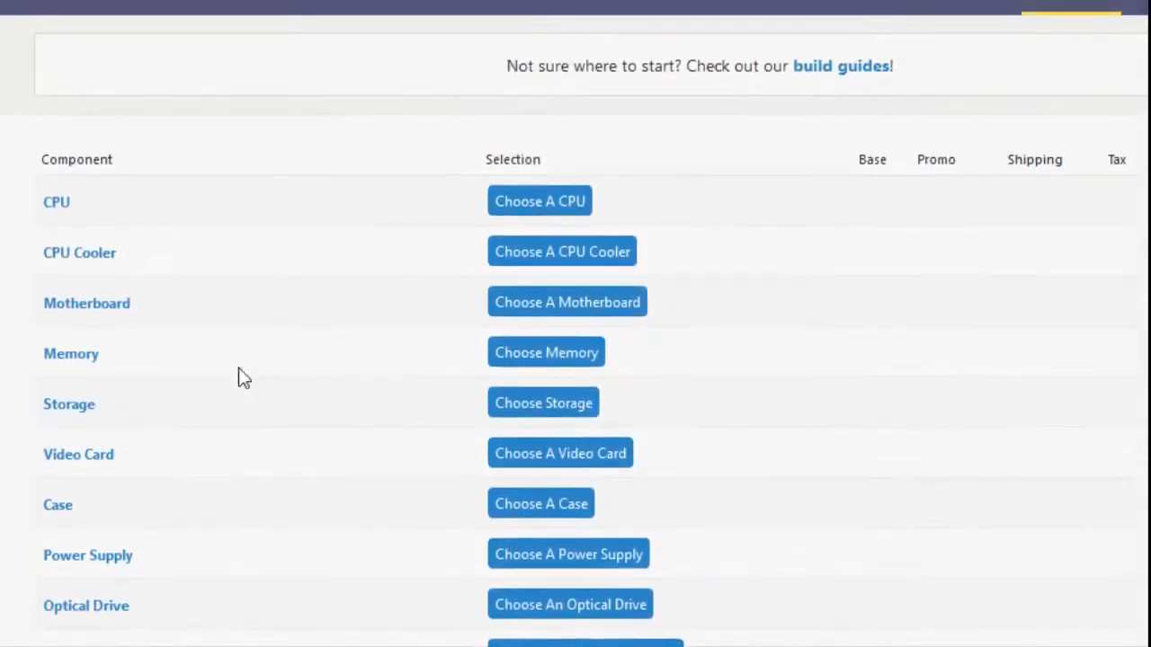
scroll(down, 3)
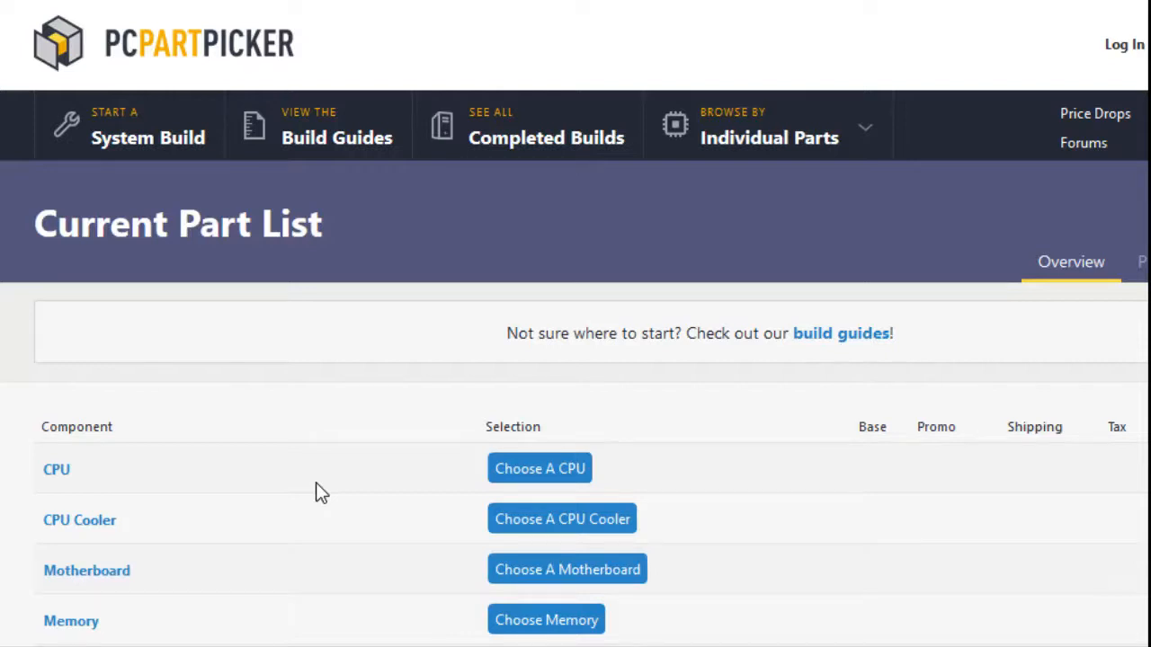
mouse_move(410, 347)
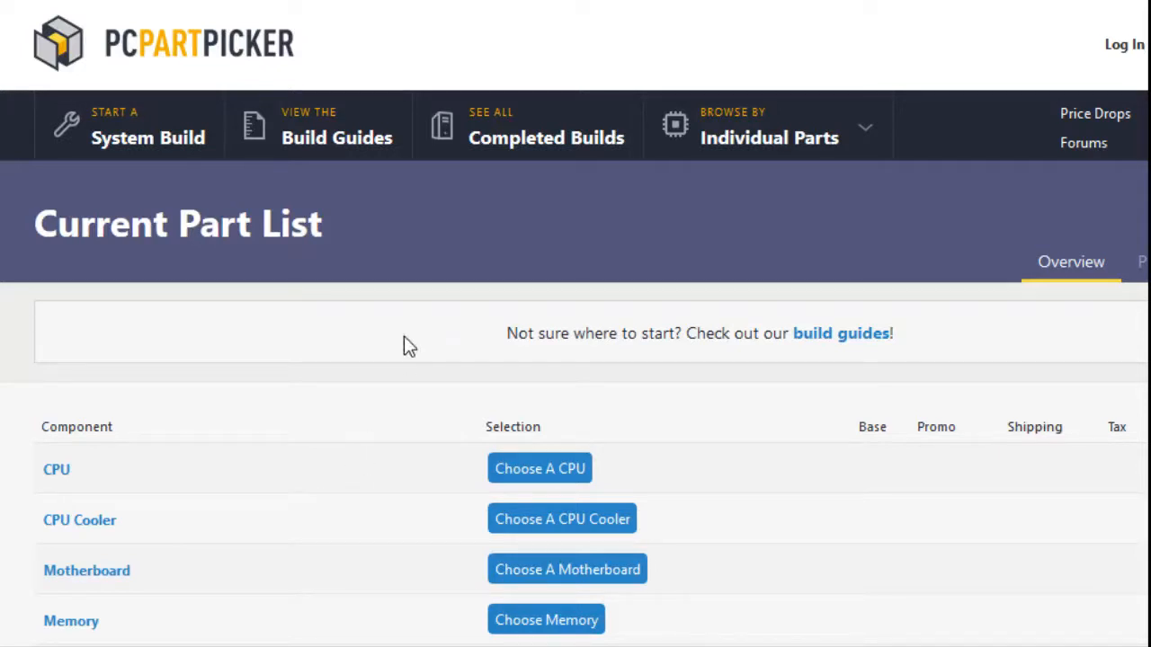